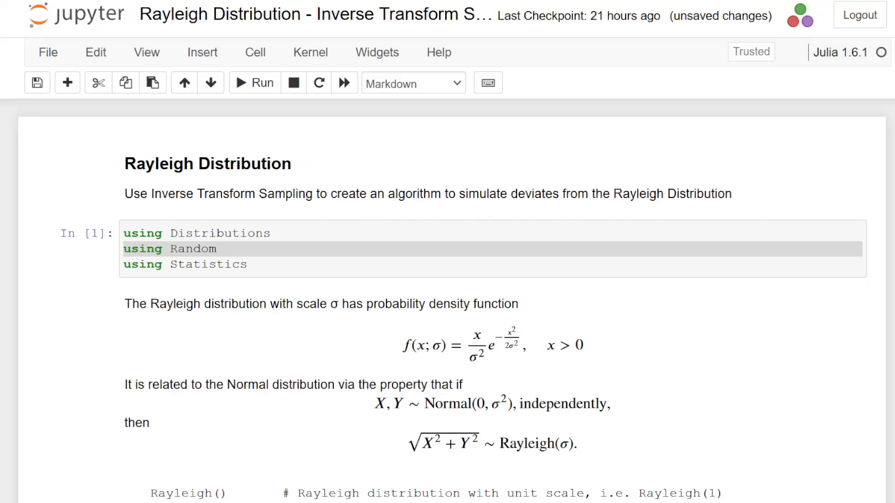
- Read through the notebook introduction, highlighting Rayleigh() in the function reference
scroll("down", 3)
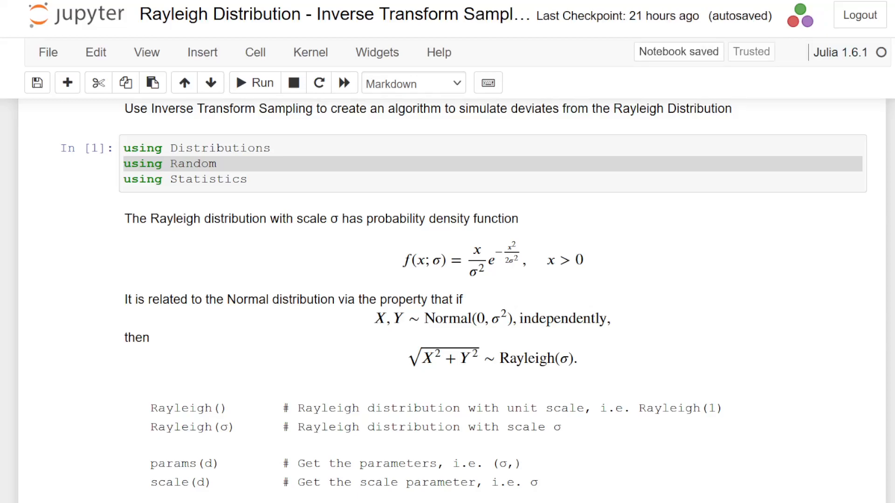
left_click(37, 82)
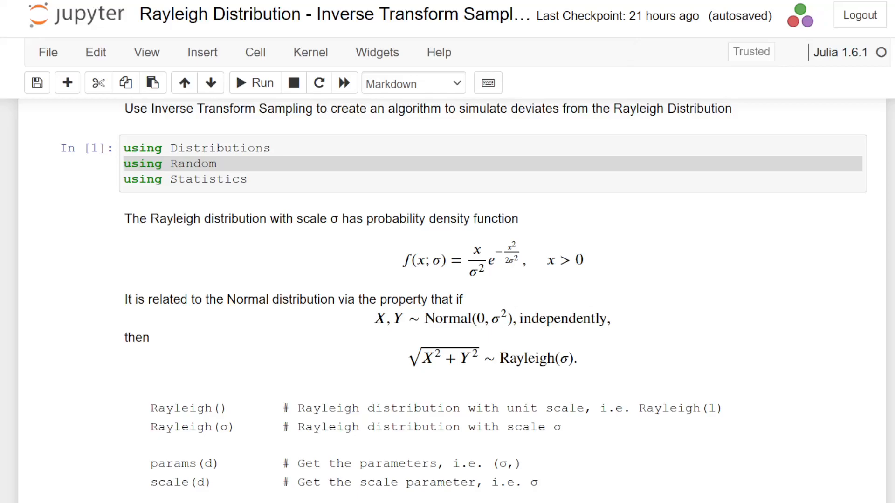
mouse_move(564, 268)
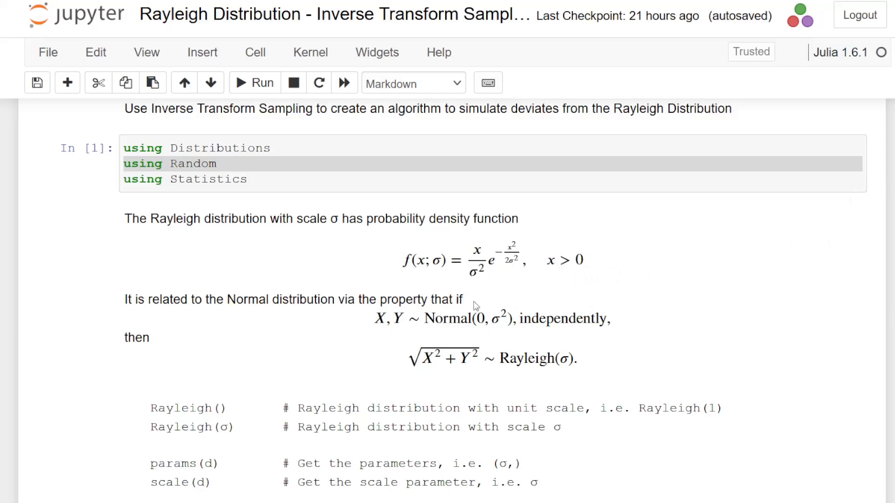
mouse_move(501, 304)
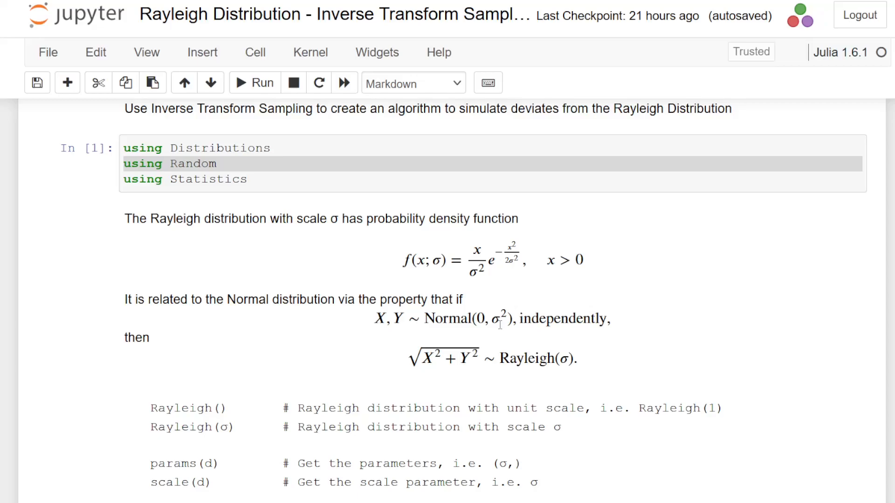
mouse_move(462, 364)
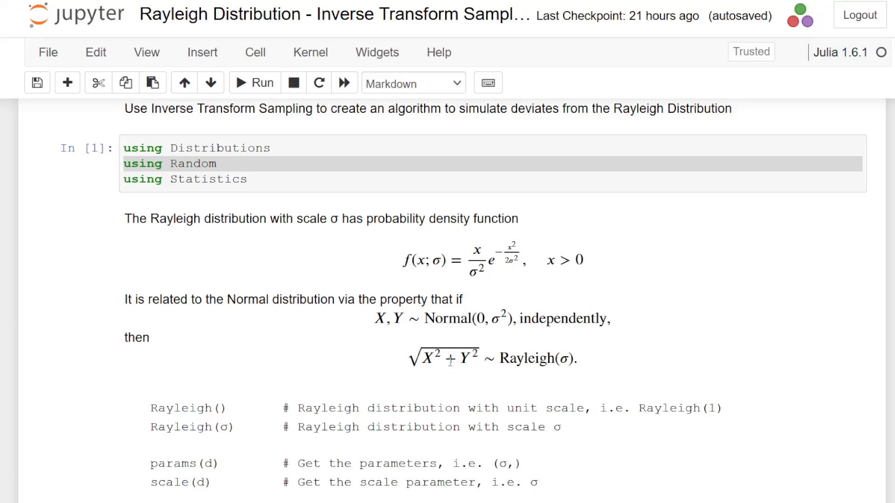
mouse_move(435, 372)
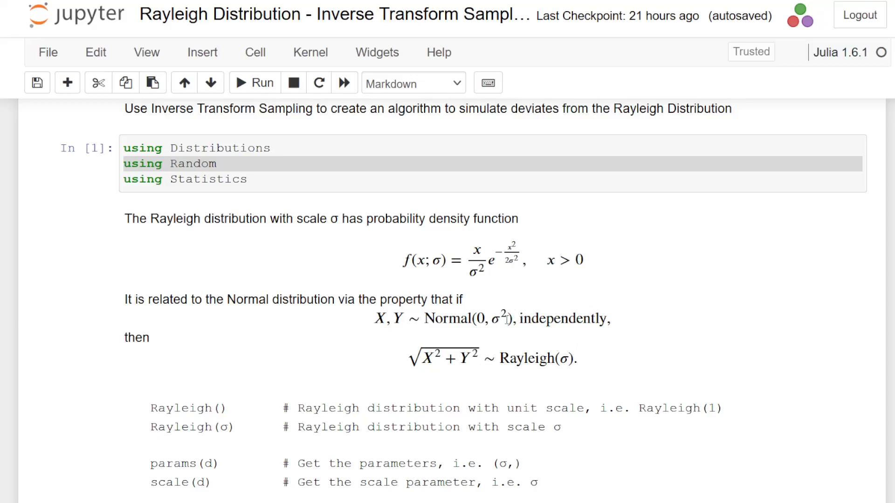
mouse_move(707, 299)
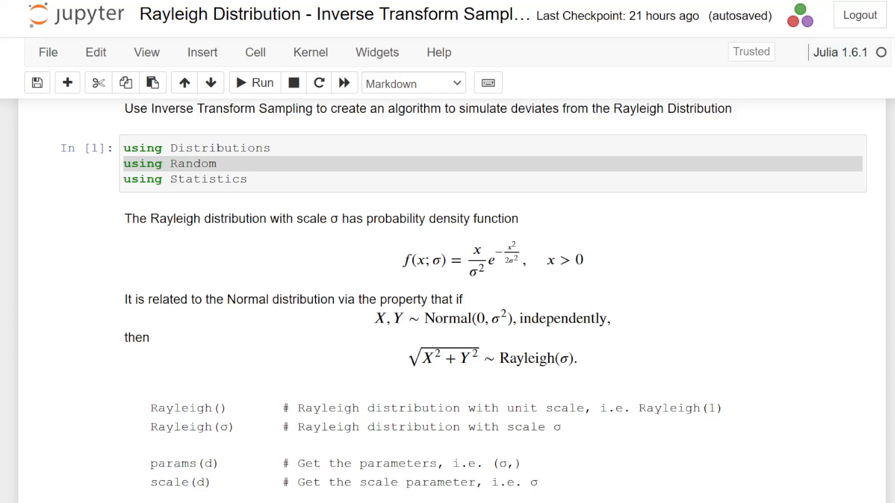
scroll("down", 3)
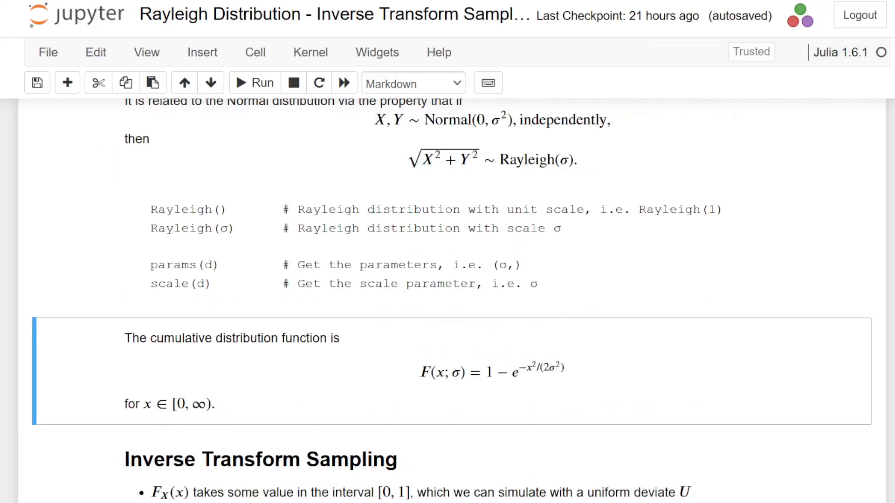
mouse_move(248, 309)
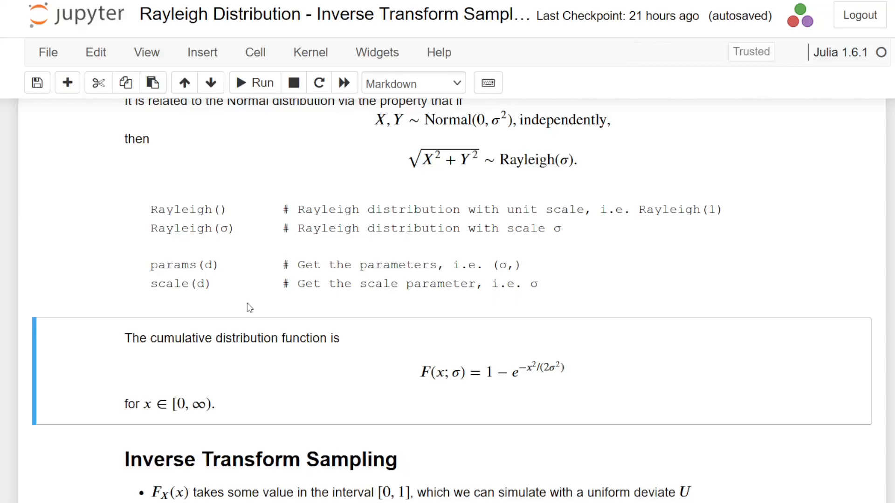
double_click(178, 210)
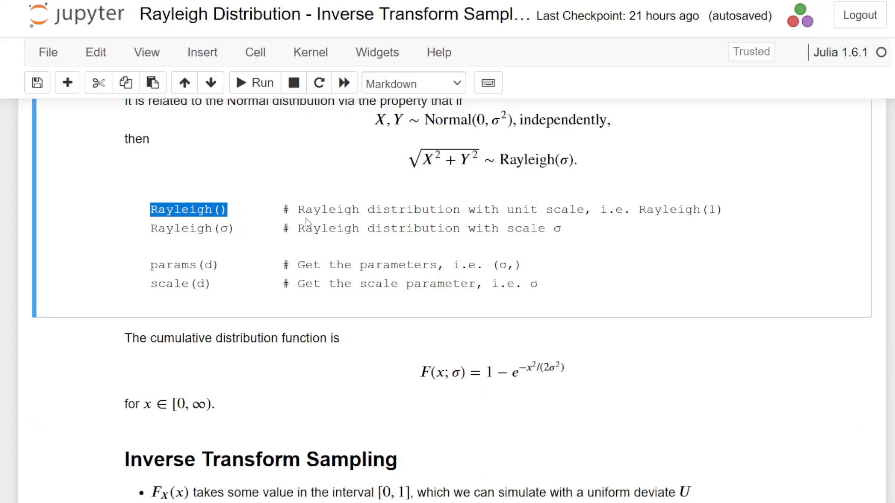
mouse_move(647, 204)
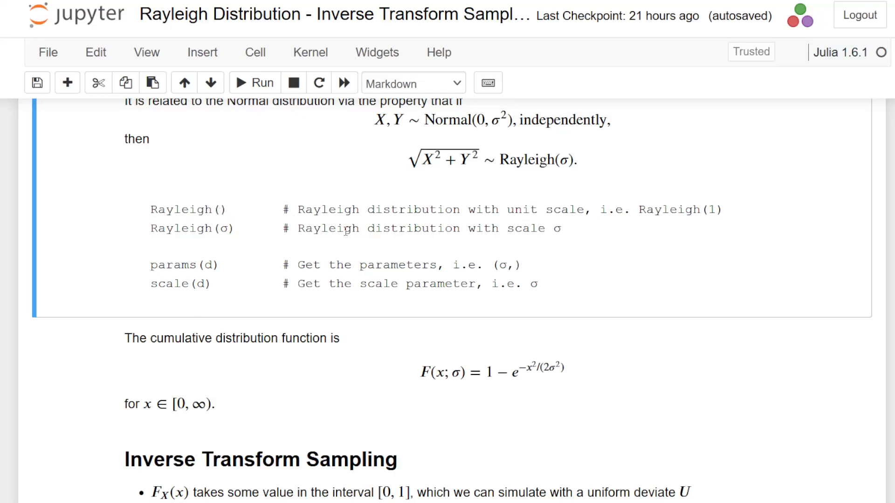
mouse_move(718, 222)
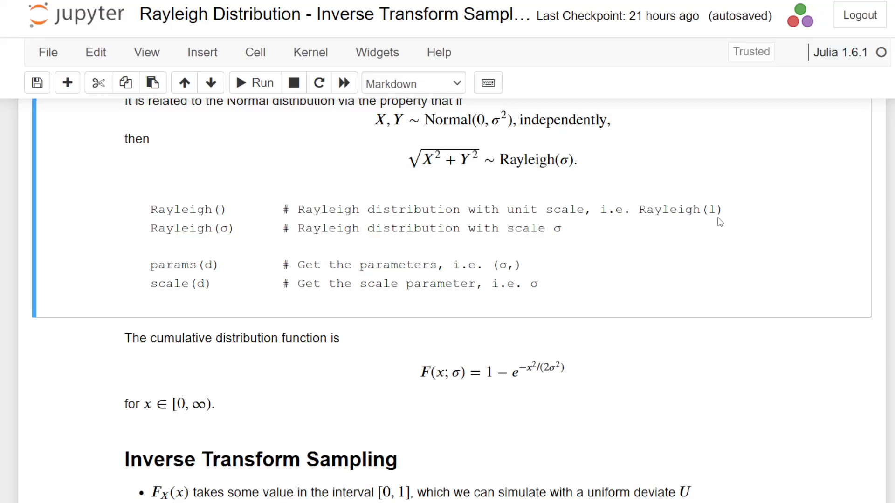
mouse_move(252, 222)
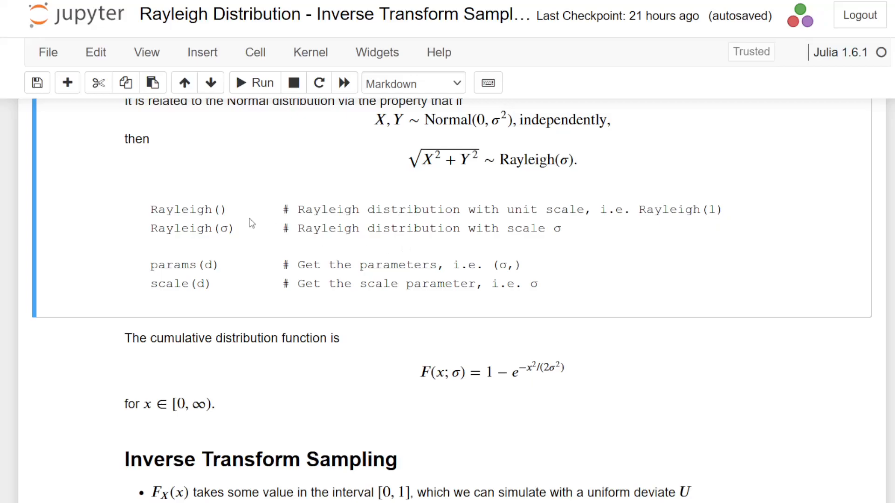
mouse_move(222, 245)
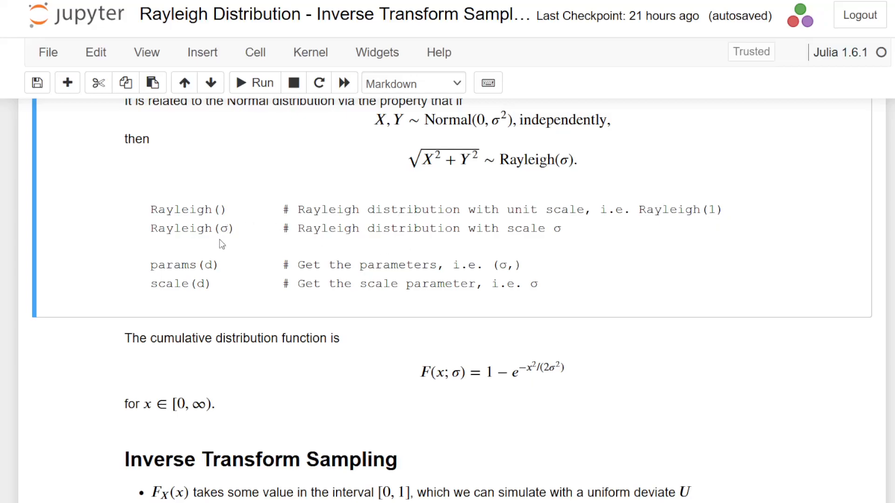
mouse_move(177, 253)
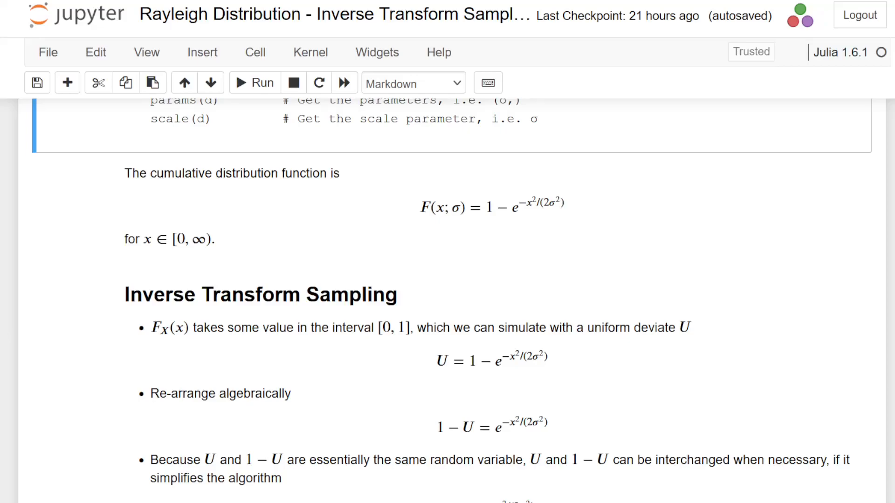
scroll("down", 3)
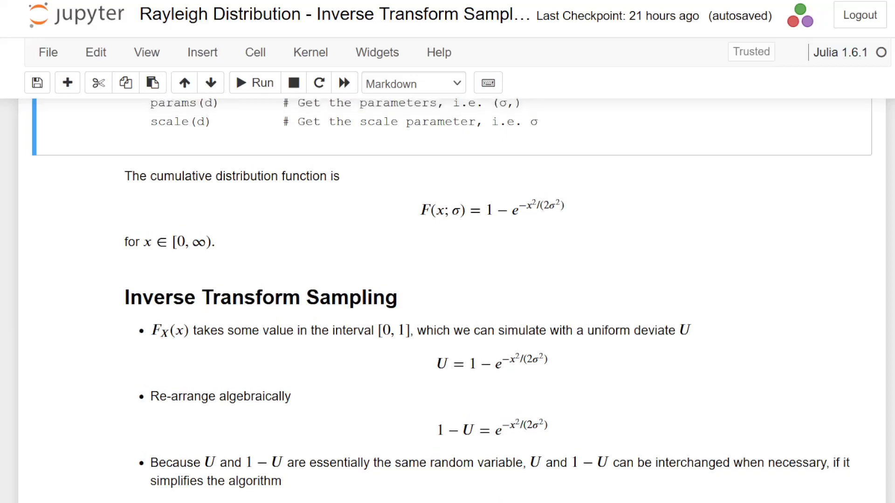
scroll("down", 3)
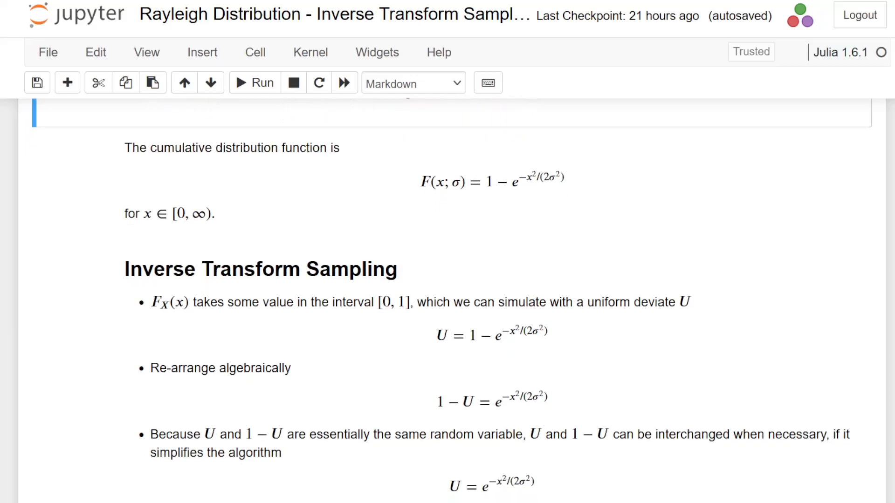
scroll("down", 3)
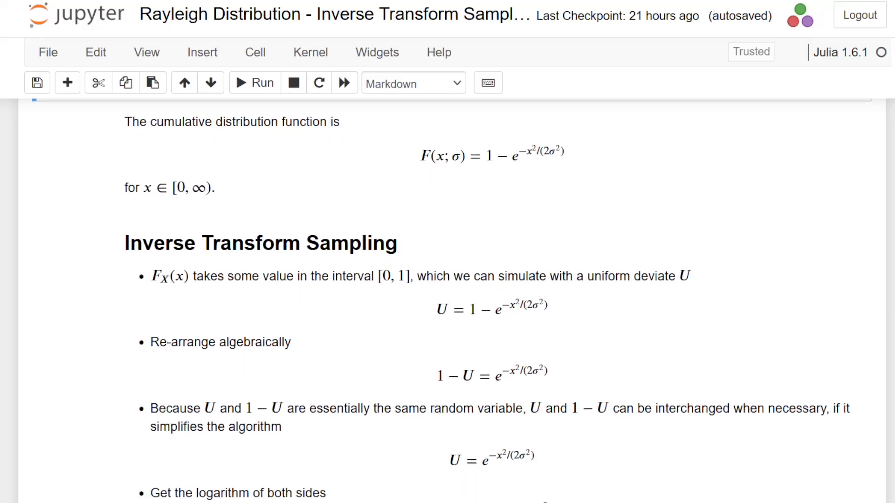
scroll("down", 3)
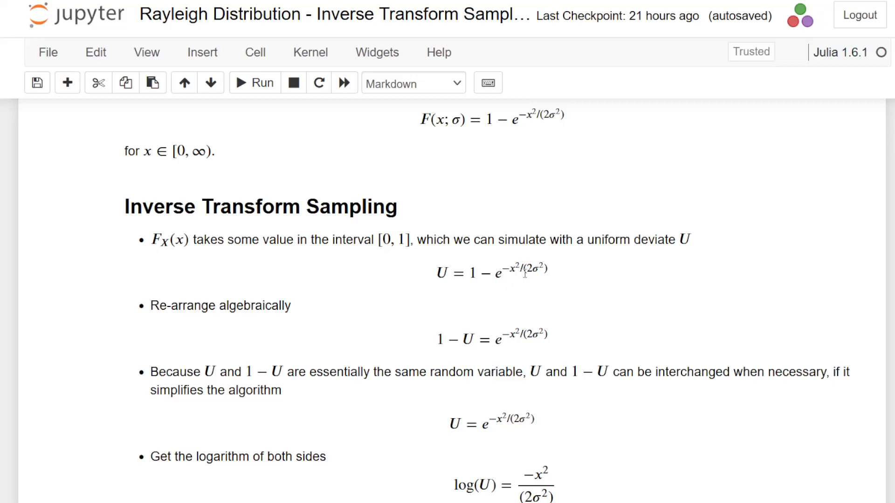
mouse_move(479, 326)
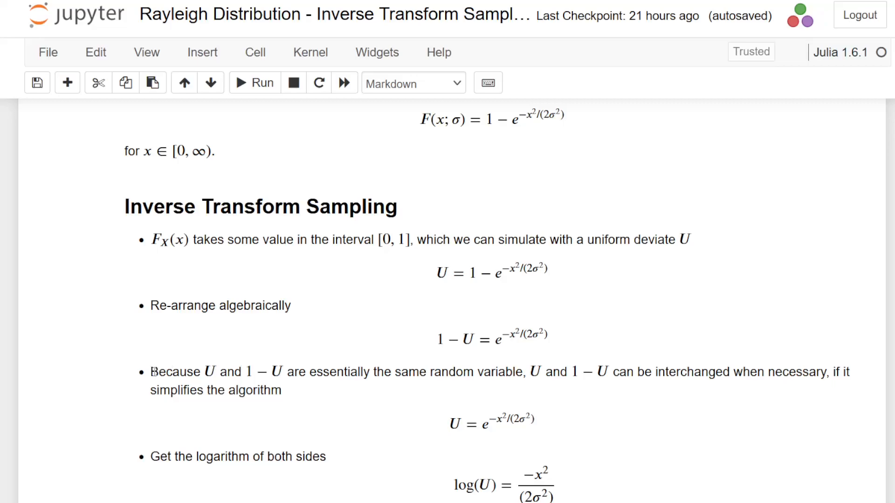
- Review the Inverse Transform Sampling cell, highlighting the interchangeability bullet and U in the simplified equation
left_click_drag(151, 371, 344, 372)
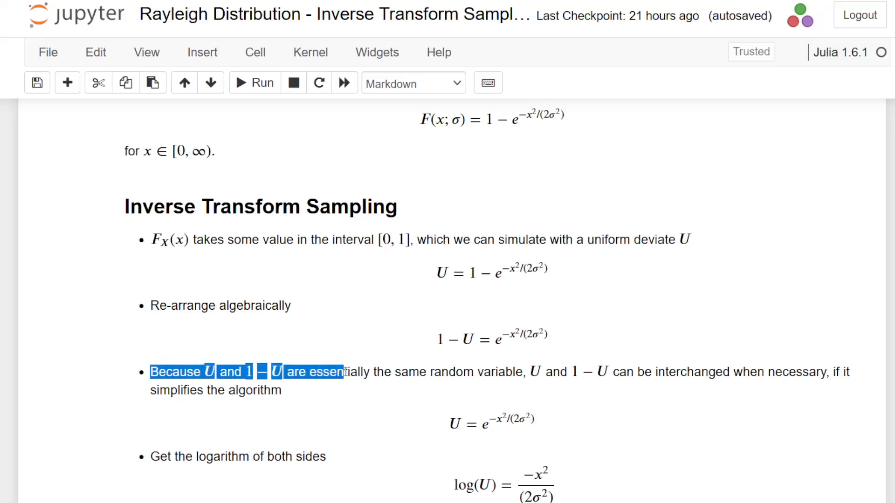
left_click(154, 372)
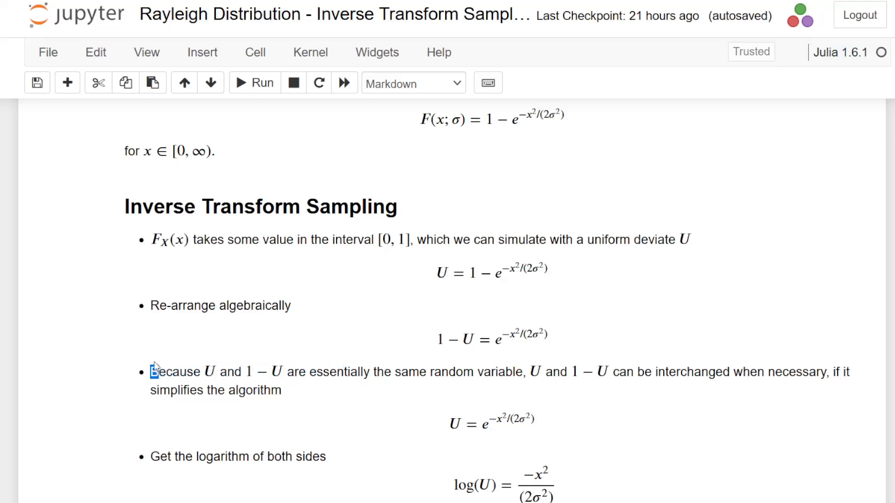
left_click(171, 372)
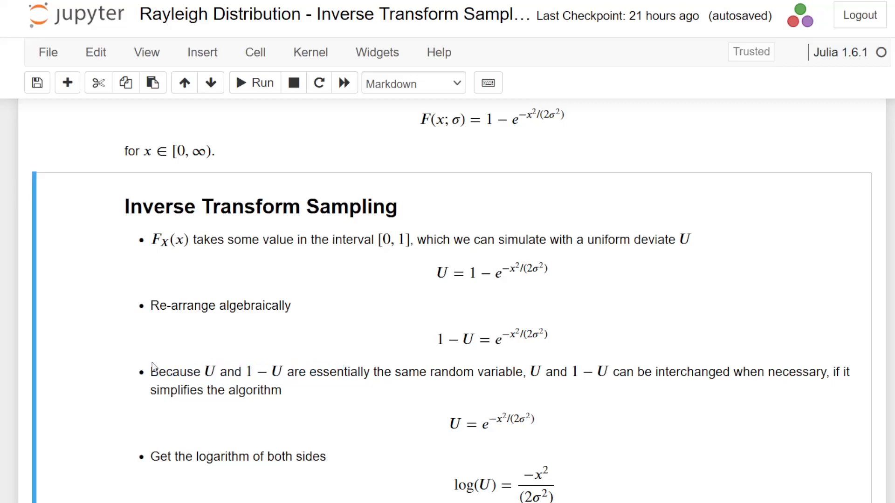
mouse_move(436, 343)
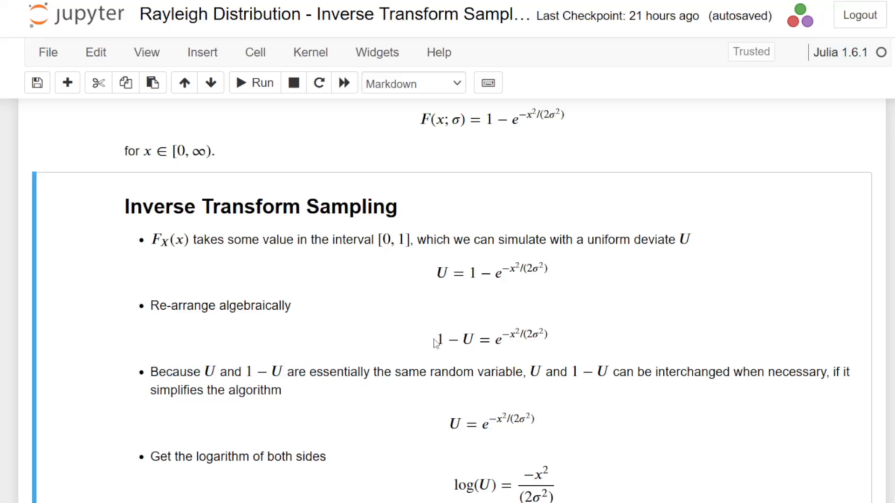
mouse_move(492, 363)
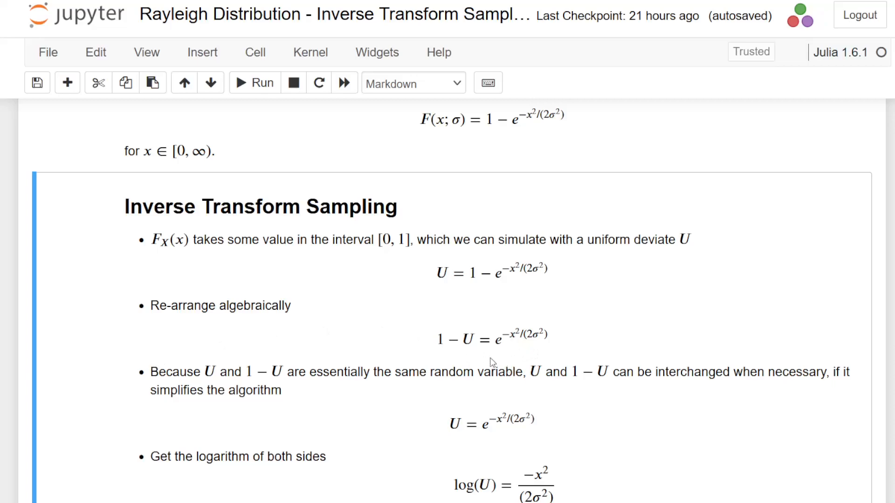
double_click(439, 338)
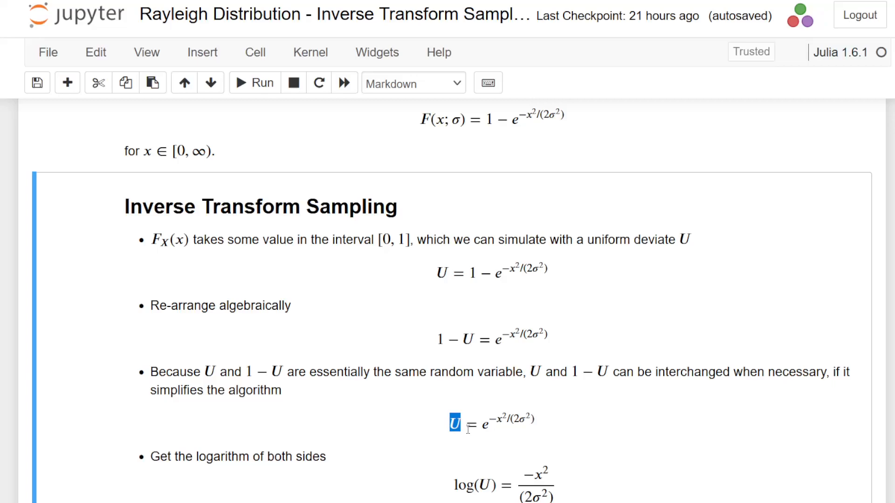
mouse_move(470, 436)
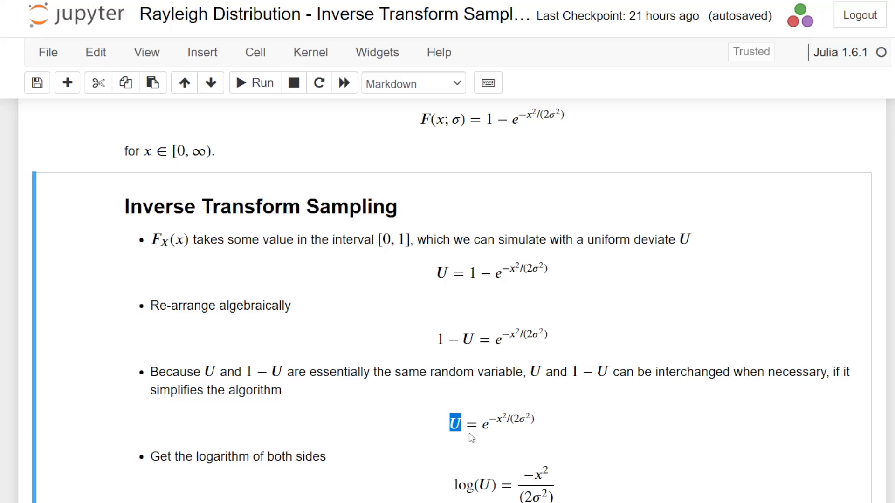
mouse_move(494, 434)
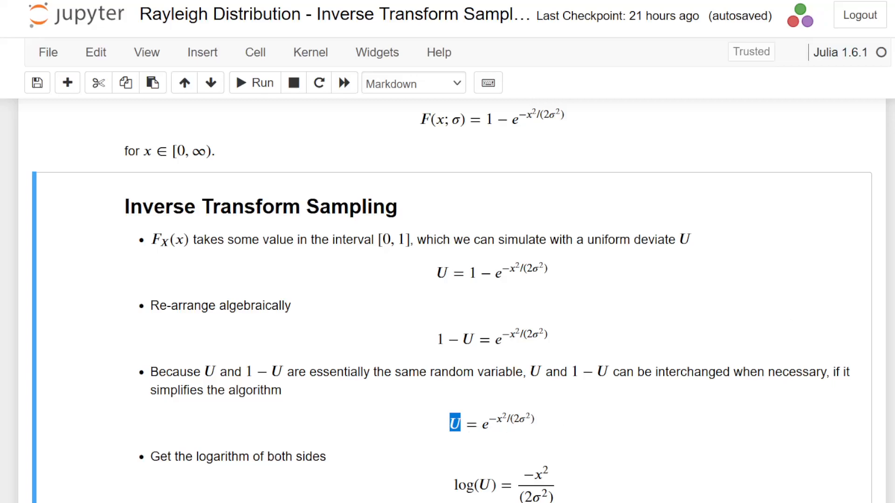
scroll("down", 3)
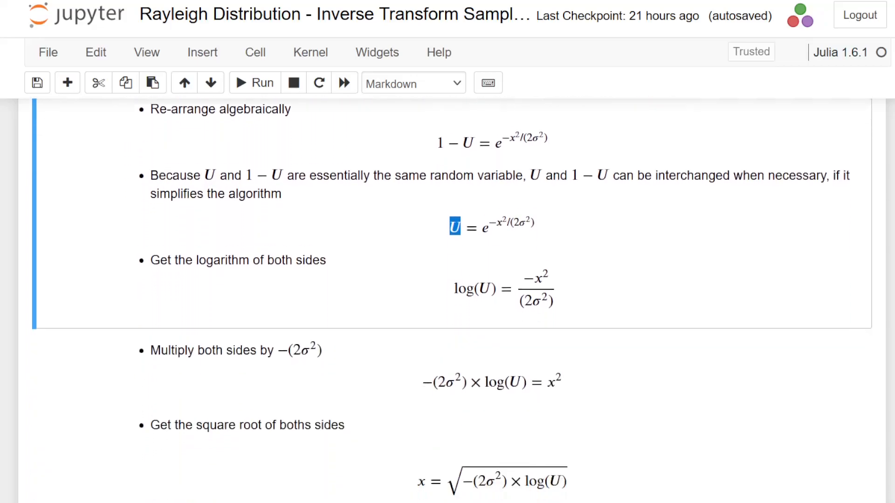
scroll("down", 3)
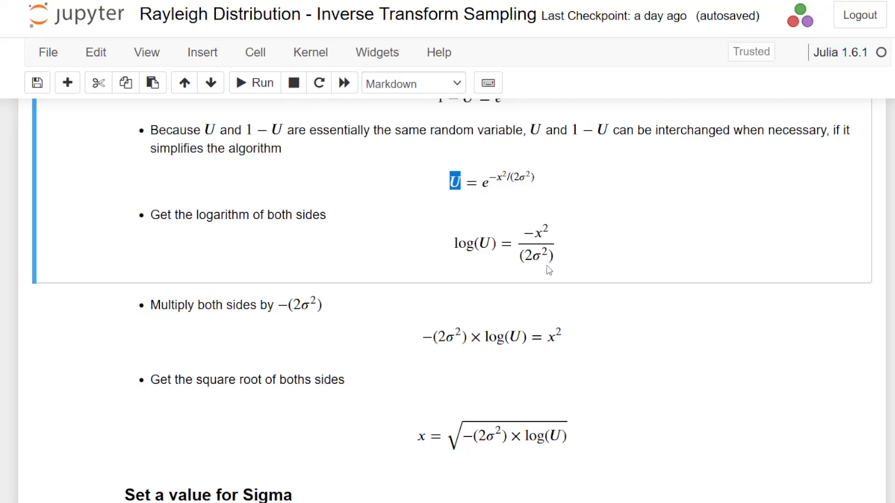
mouse_move(528, 233)
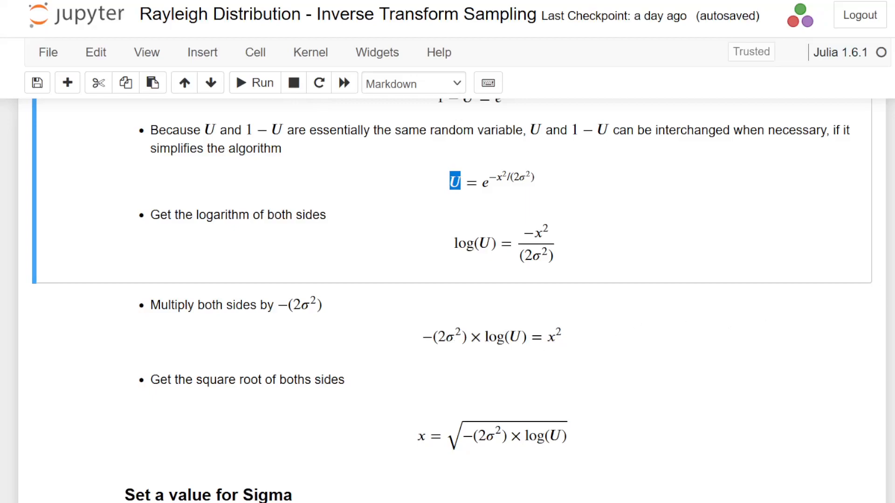
scroll("down", 3)
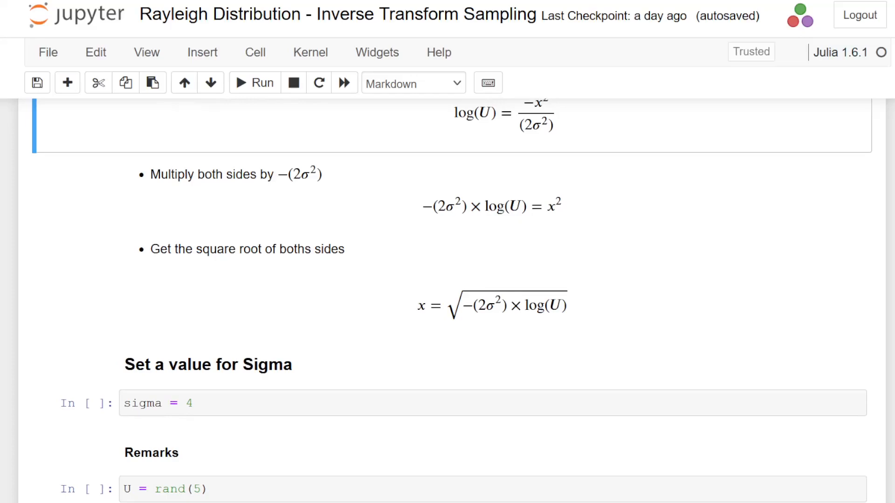
mouse_move(656, 261)
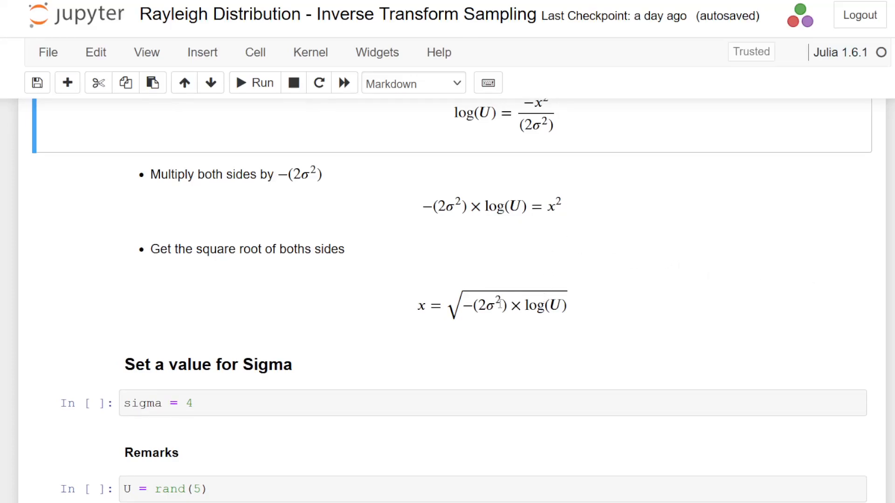
- Run the sigma = 4 cell so it returns 4, then move to the U = rand(5) cell
double_click(485, 305)
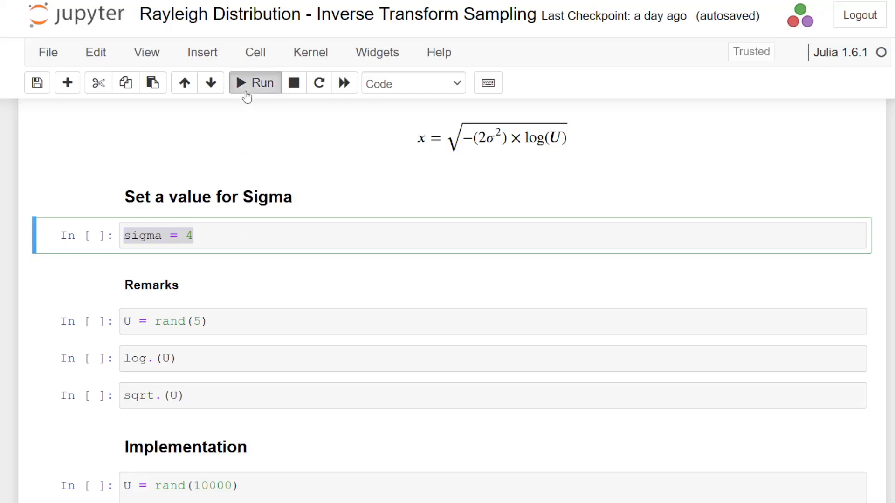
left_click(254, 83)
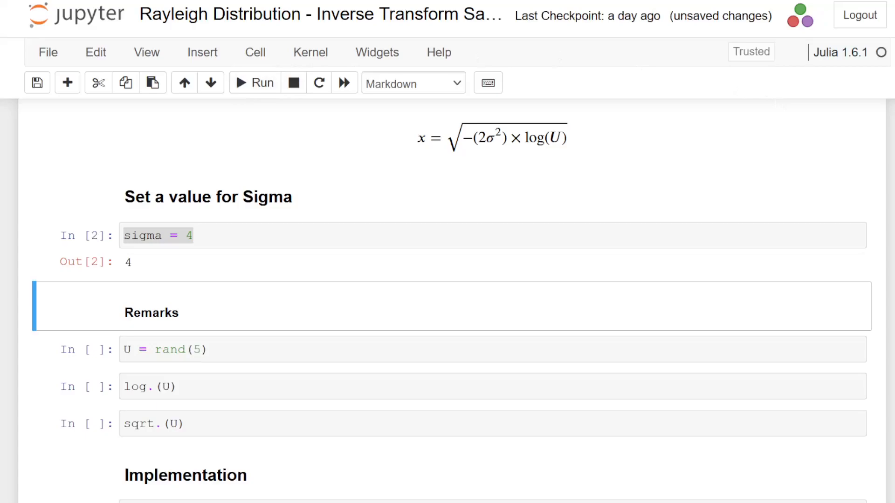
scroll("down", 3)
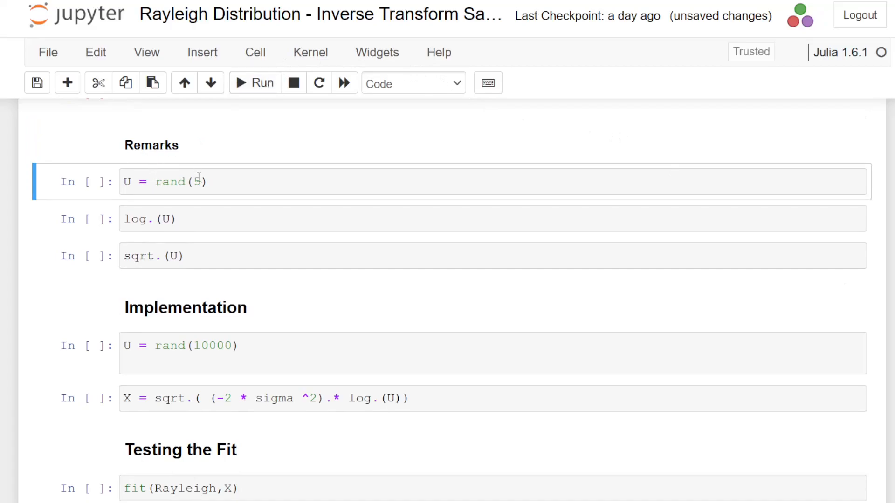
left_click(256, 83)
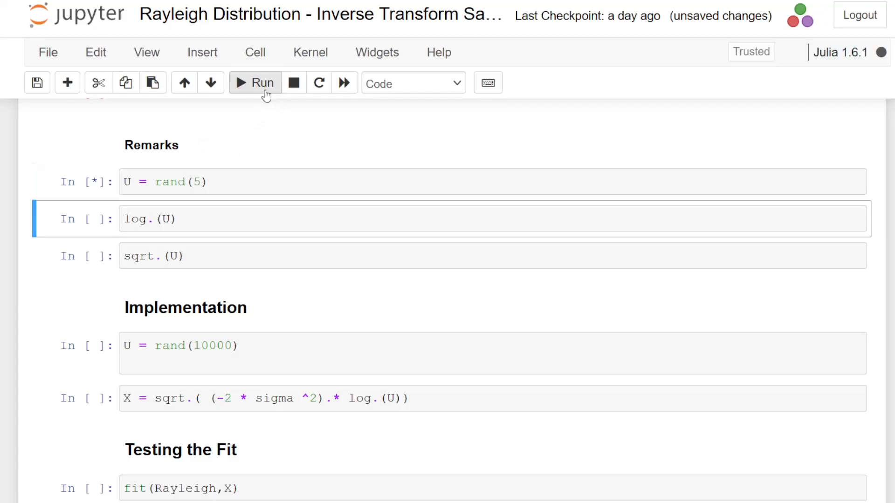
- Run U = rand(5), log.(U) and sqrt.(U), printing five-element vectors for each
left_click(254, 83)
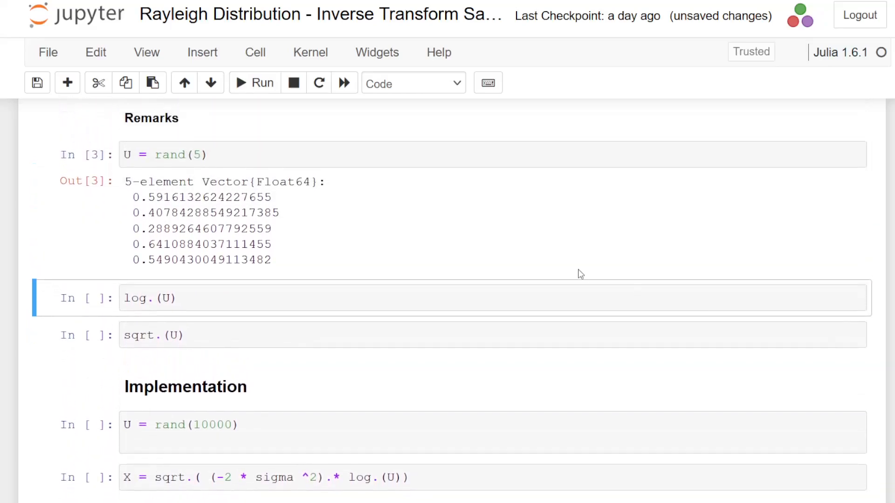
left_click(148, 298)
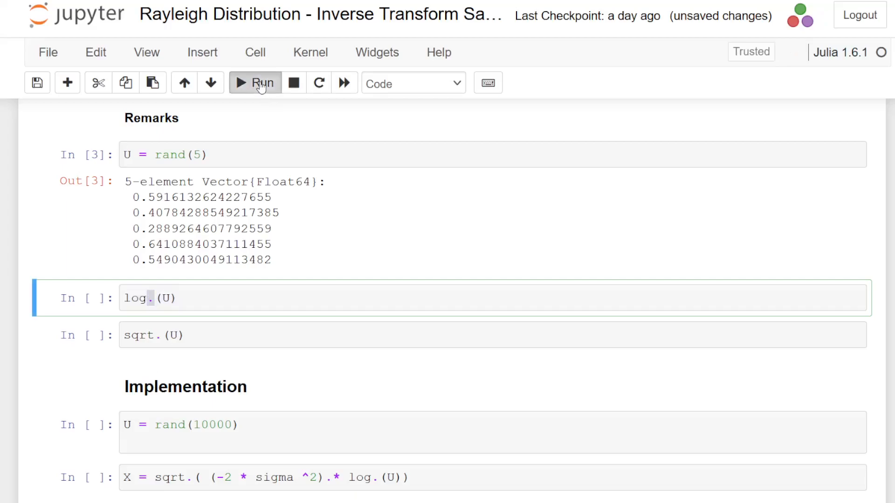
left_click(255, 83)
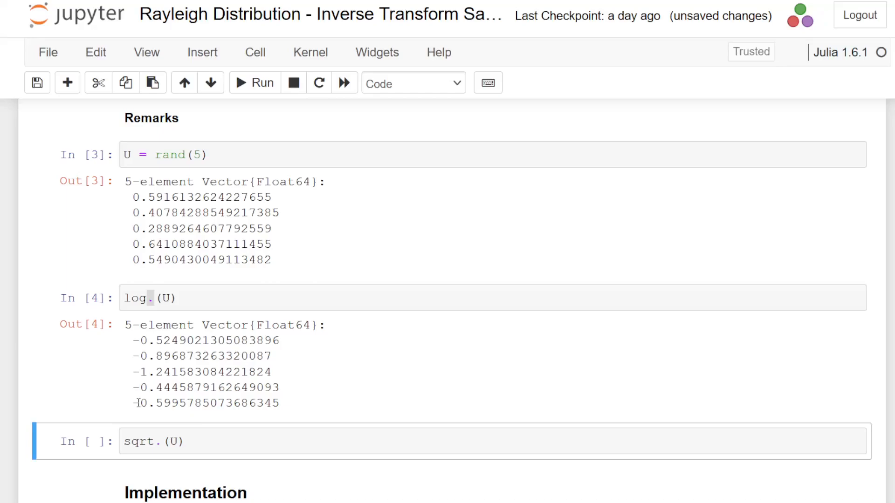
mouse_move(764, 356)
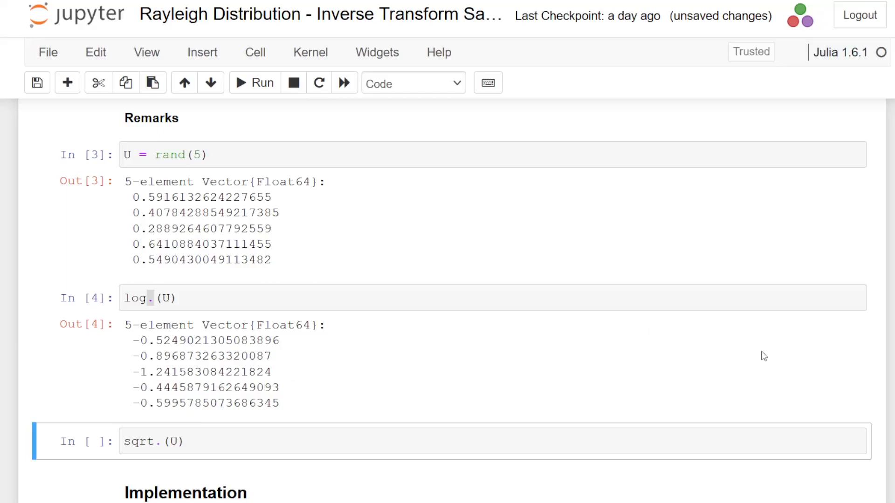
scroll("down", 3)
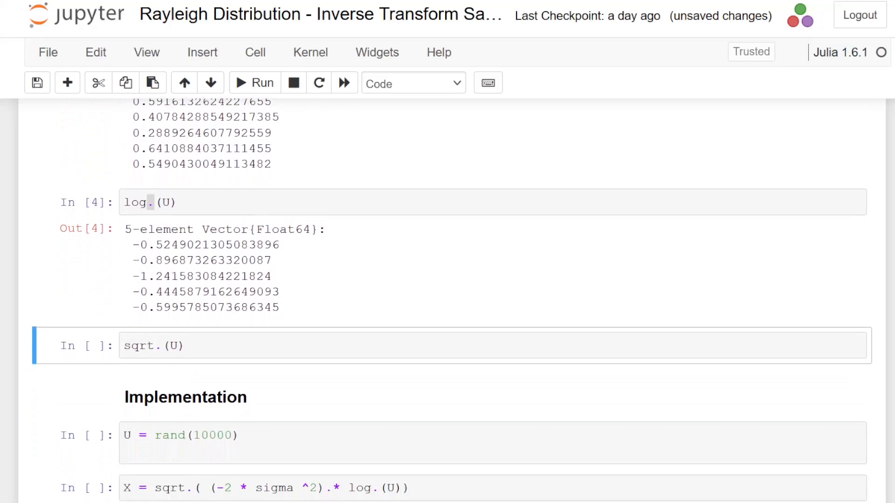
left_click(169, 346)
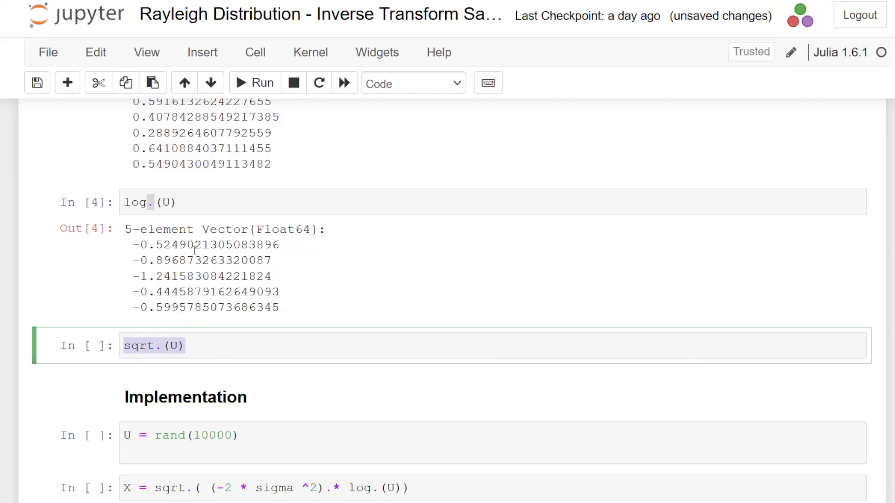
left_click(255, 83)
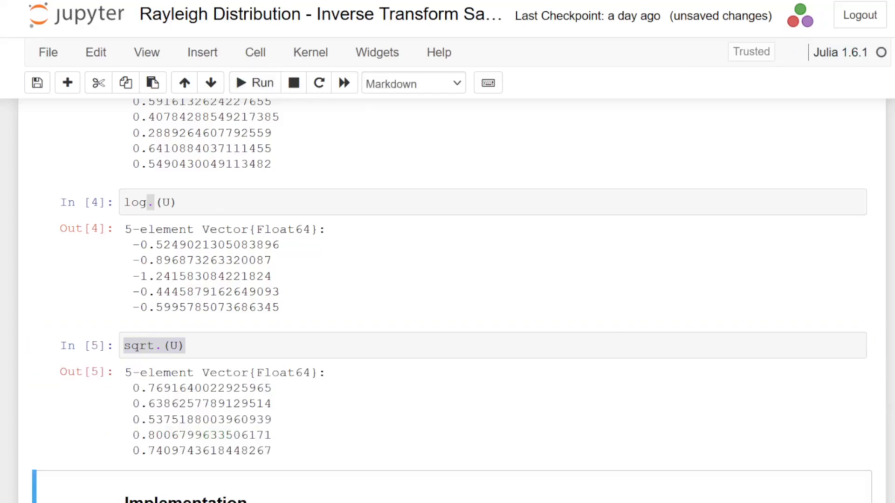
scroll("down", 3)
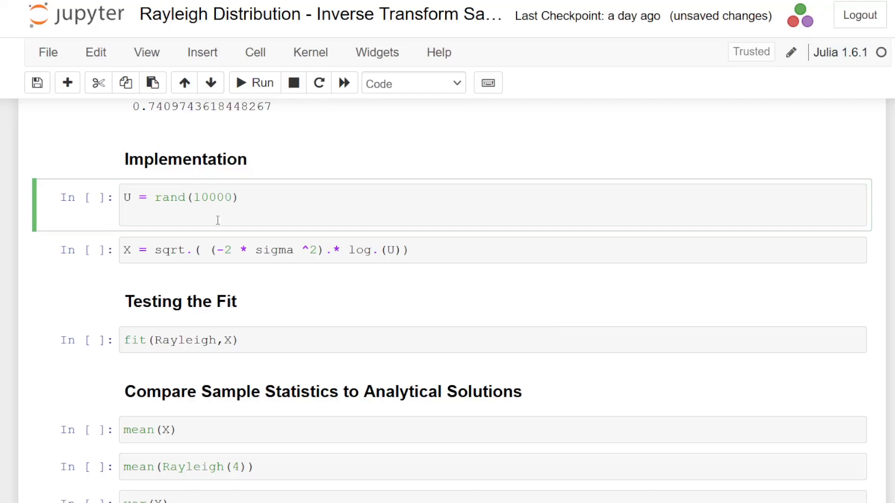
- Run U = rand(10000), then rerun it with a trailing semicolon to suppress the output
left_click(215, 198)
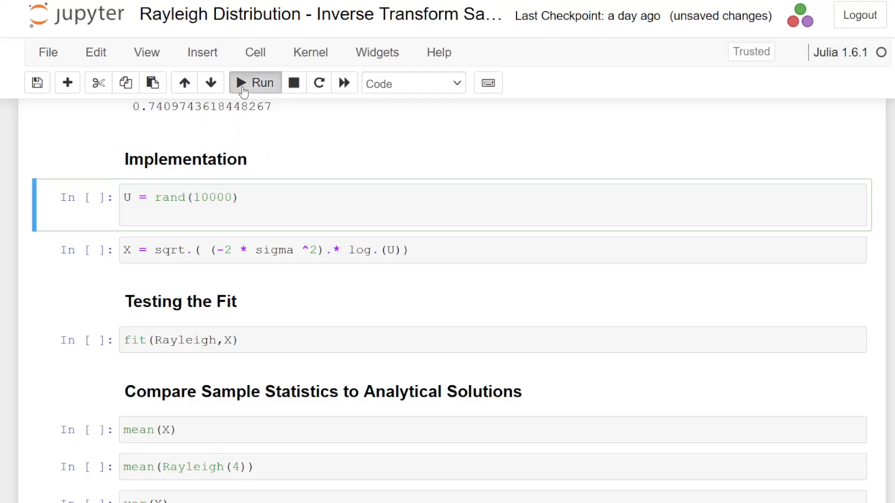
left_click(255, 83)
type(";")
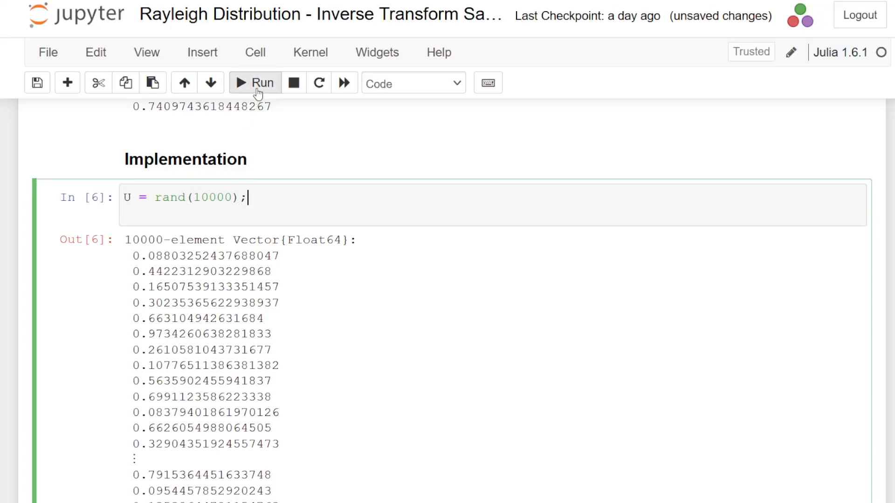
left_click(255, 83)
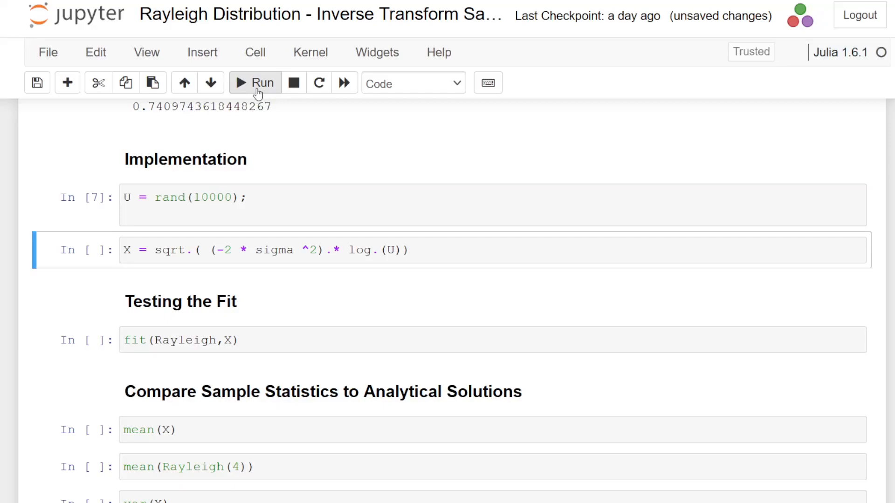
mouse_move(210, 247)
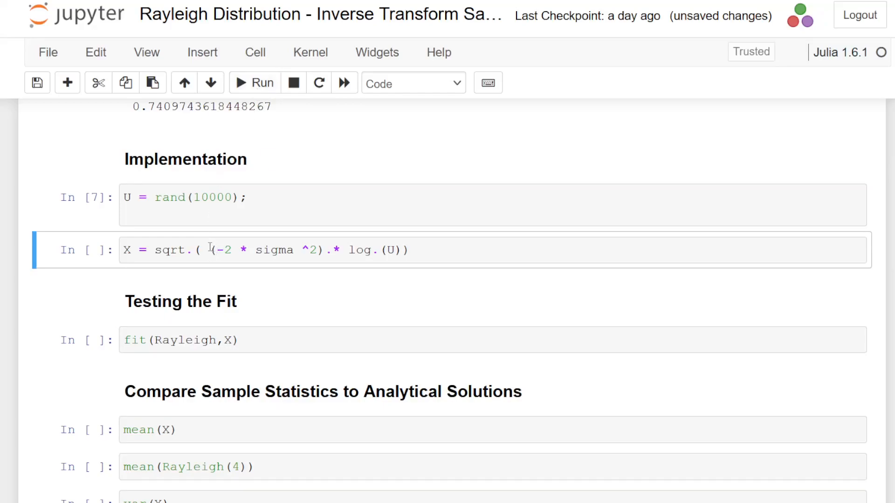
left_click(212, 250)
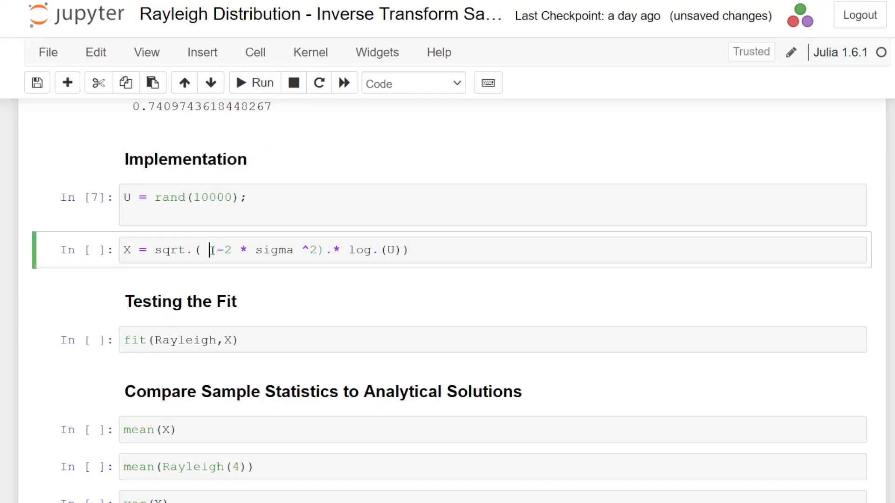
left_click_drag(209, 249, 322, 250)
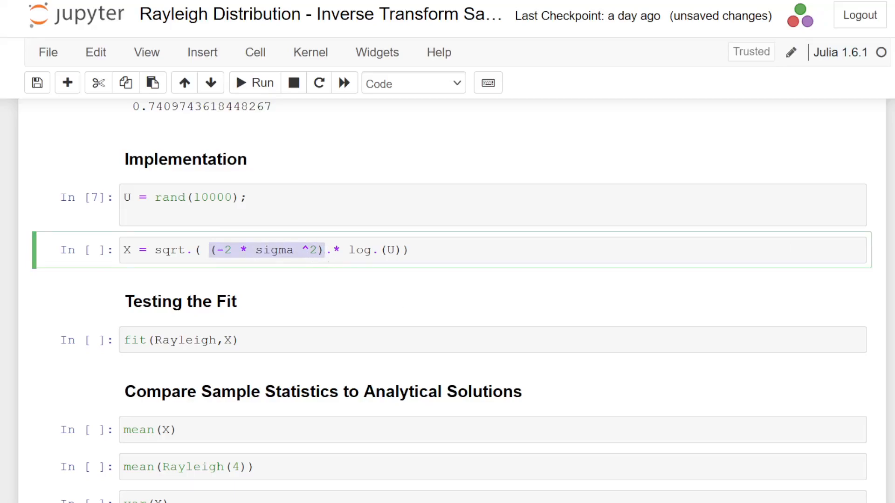
scroll("down", 3)
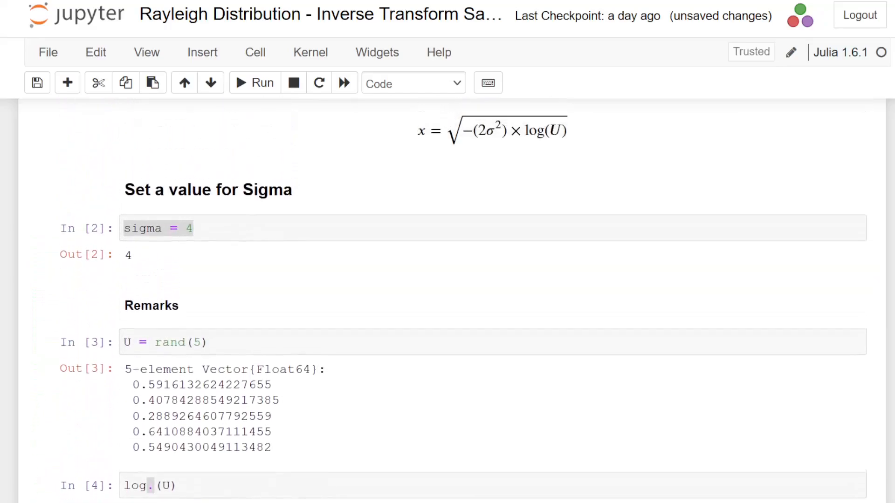
scroll("up", 3)
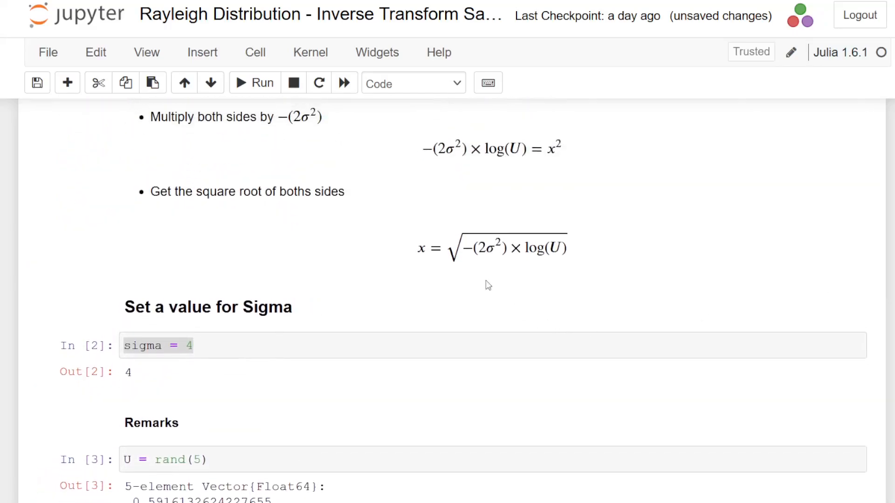
mouse_move(477, 258)
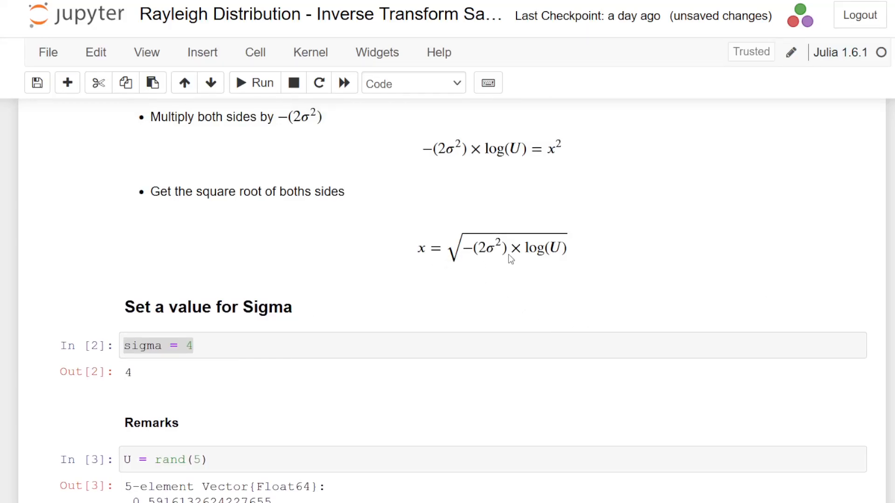
scroll("down", 3)
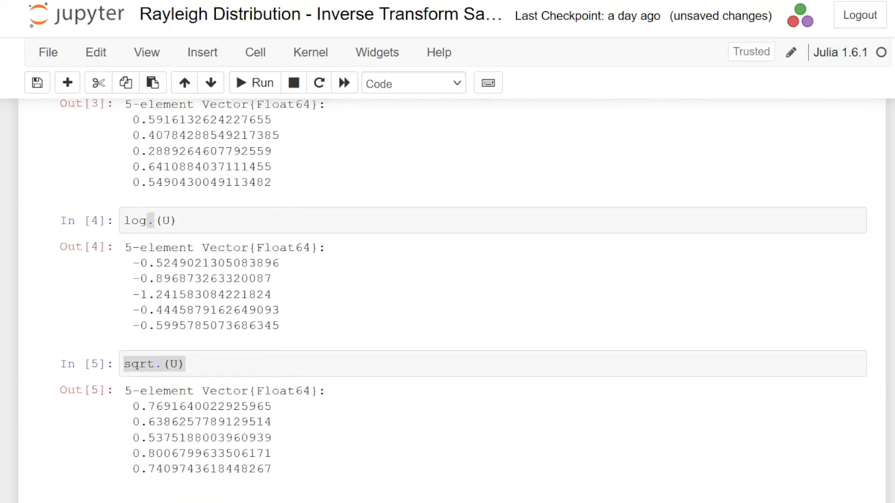
scroll("down", 3)
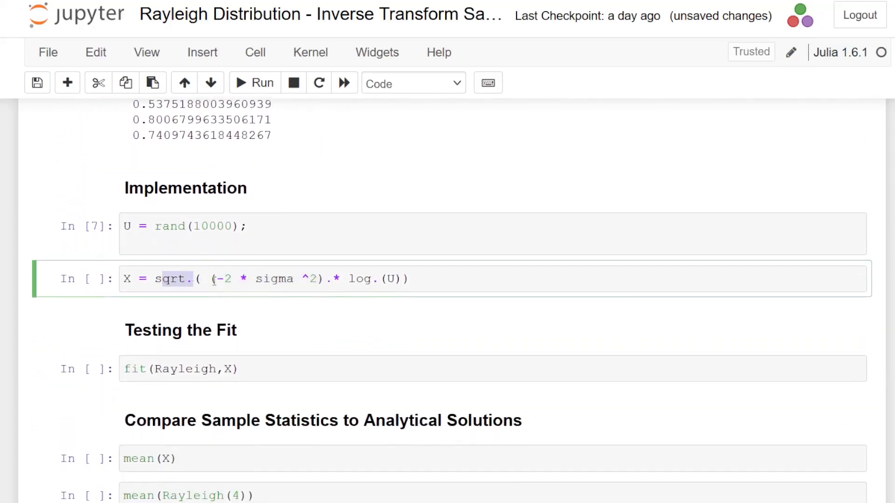
left_click_drag(212, 278, 323, 278)
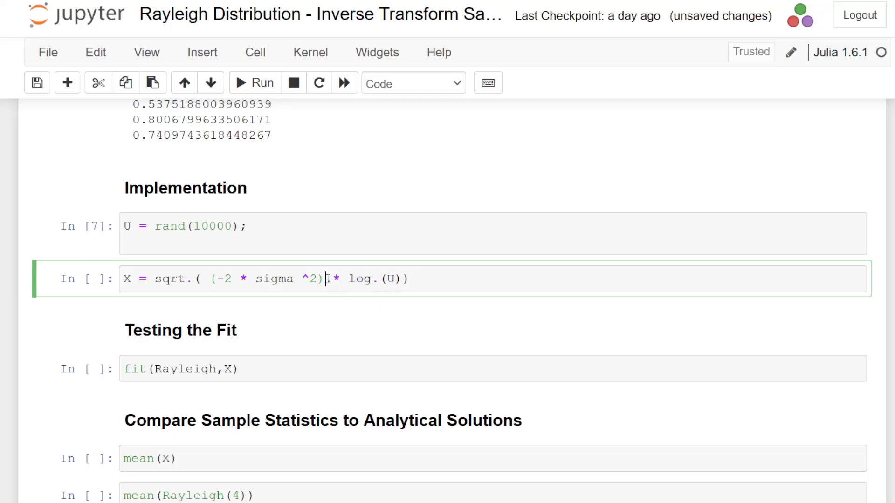
type(".")
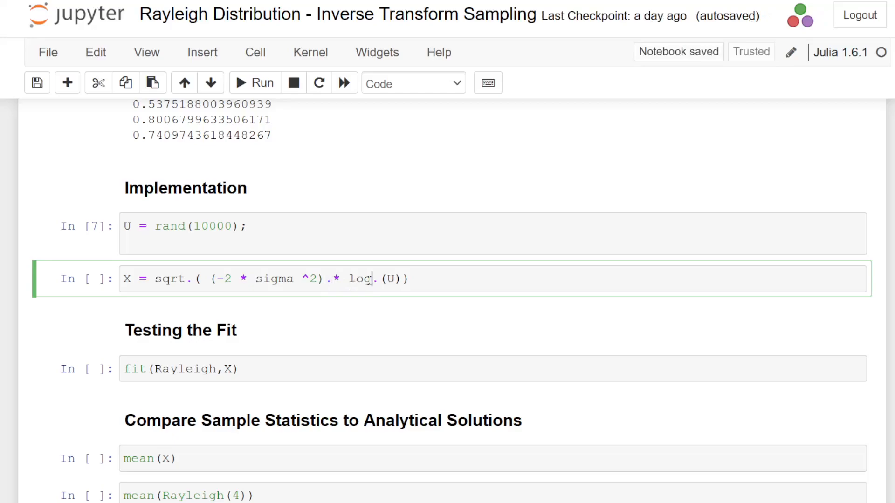
left_click(192, 279)
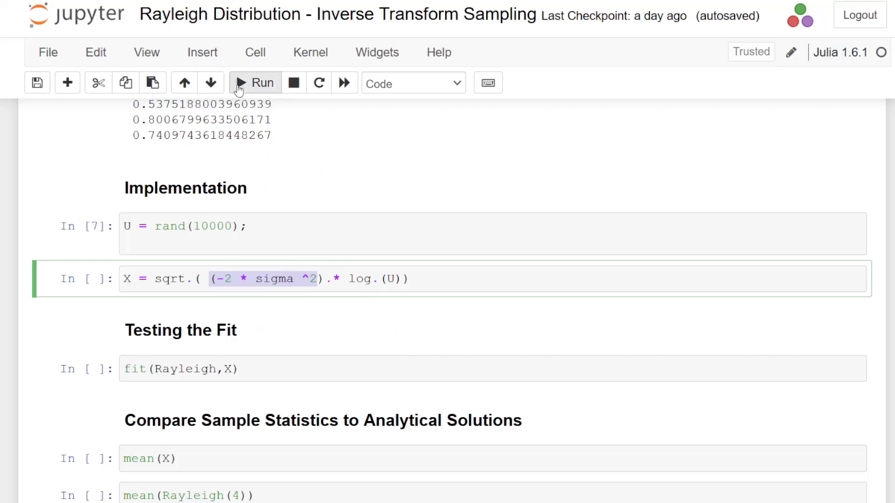
left_click(256, 83)
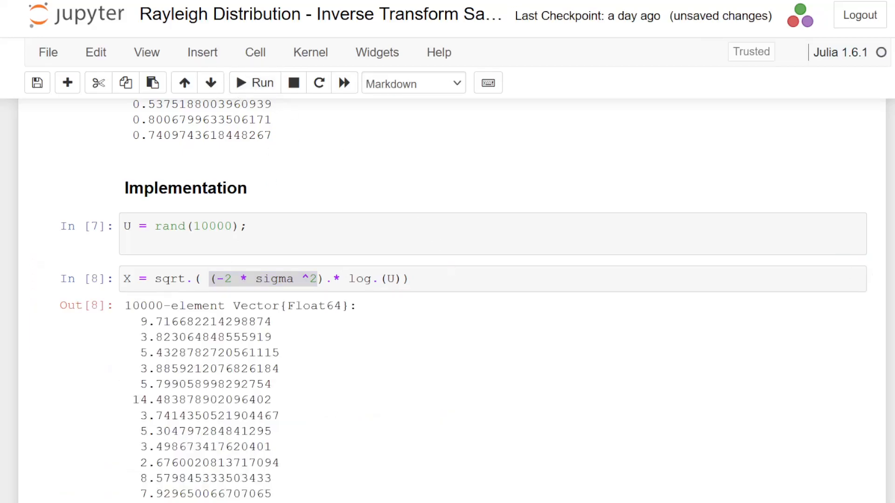
scroll("down", 3)
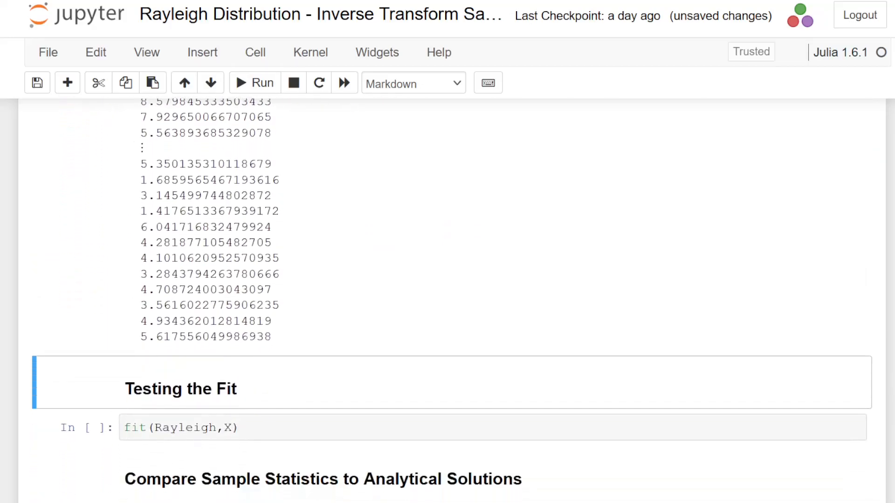
scroll("down", 3)
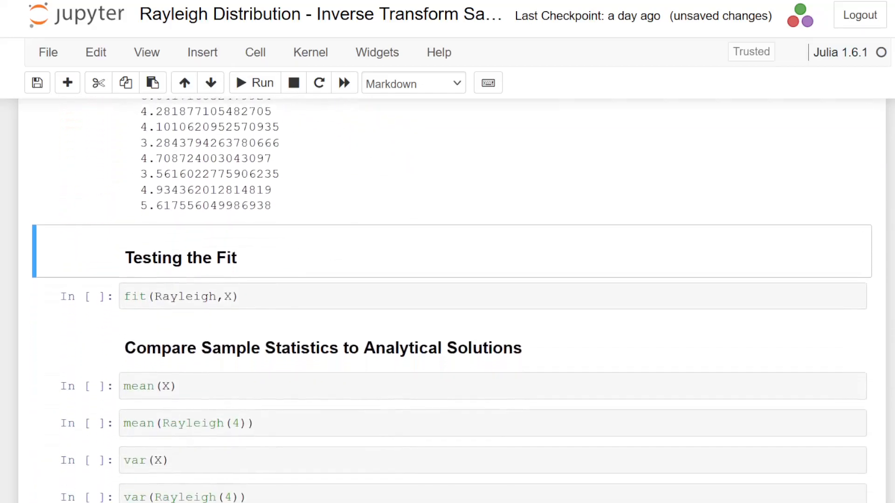
scroll("down", 3)
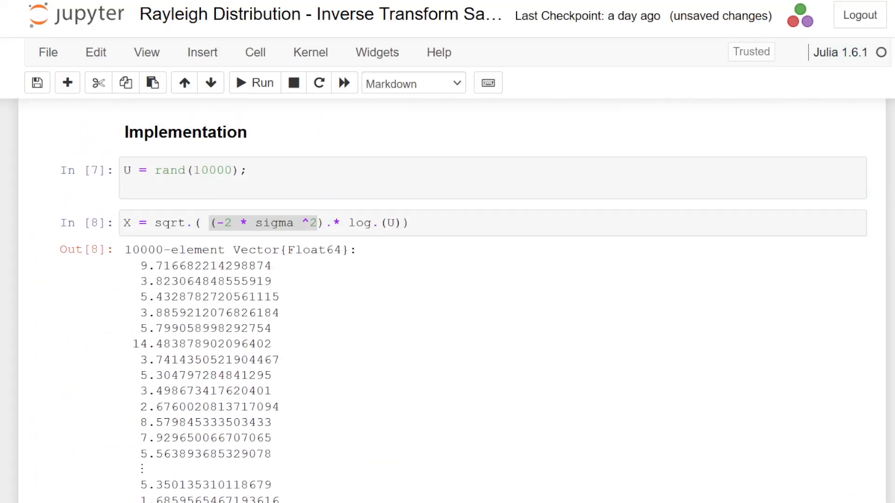
scroll("down", 3)
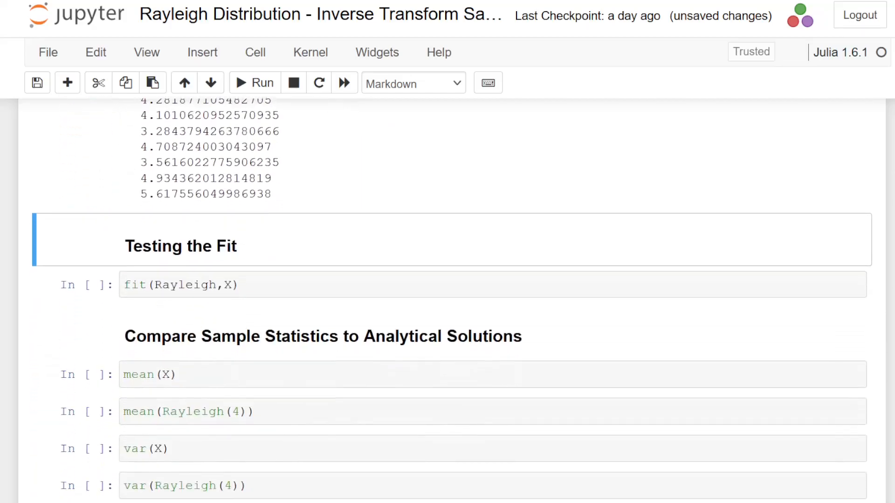
scroll("down", 3)
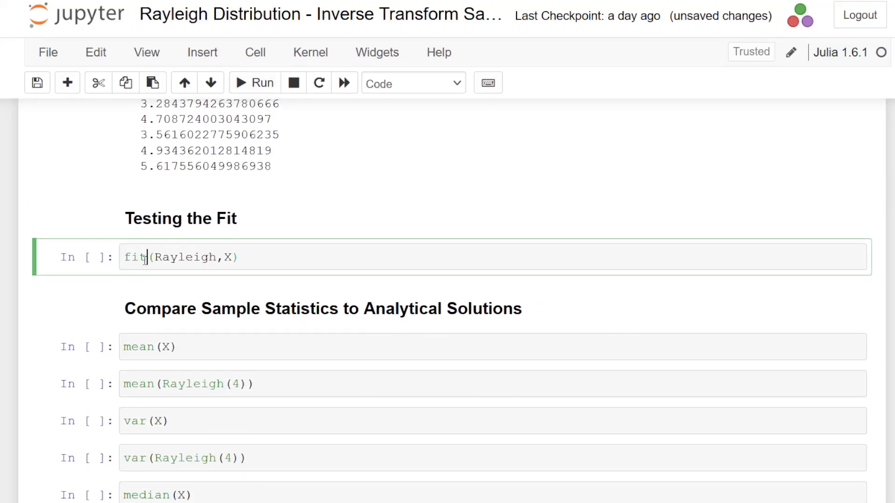
- Run fit(Rayleigh,X), then change the distribution to Weibull and run it, which errors
double_click(134, 257)
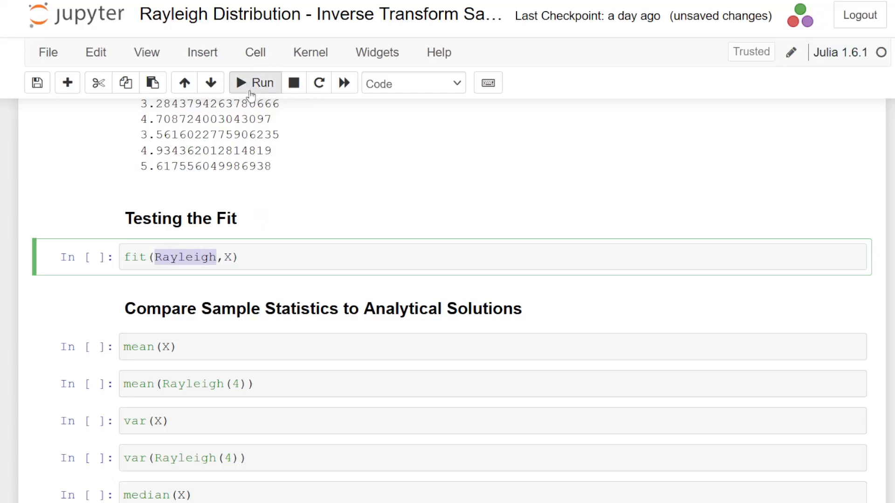
left_click(255, 83)
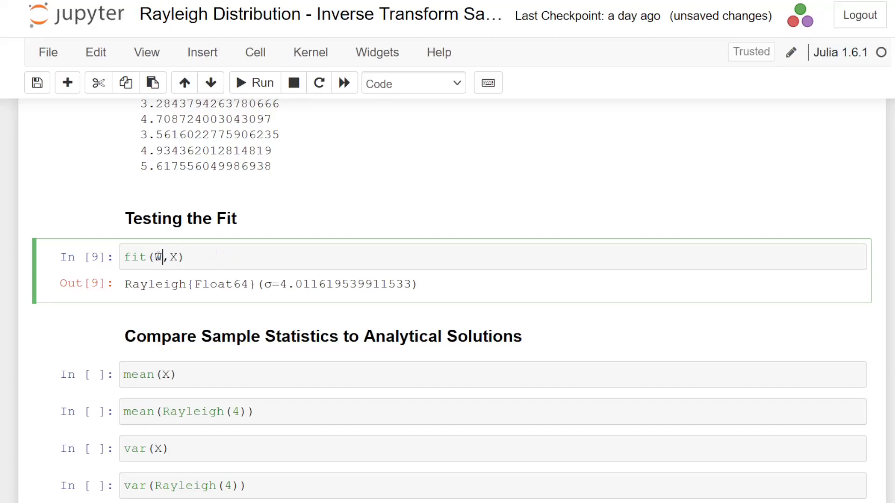
type("eib")
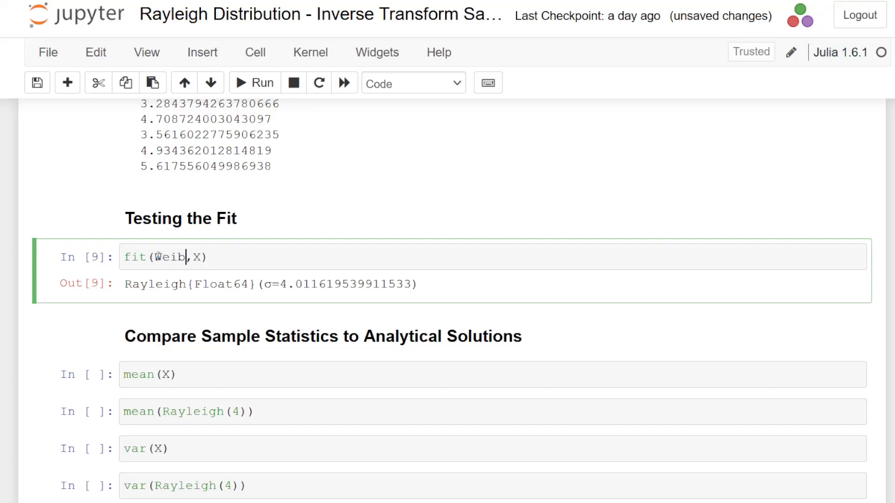
type("ull")
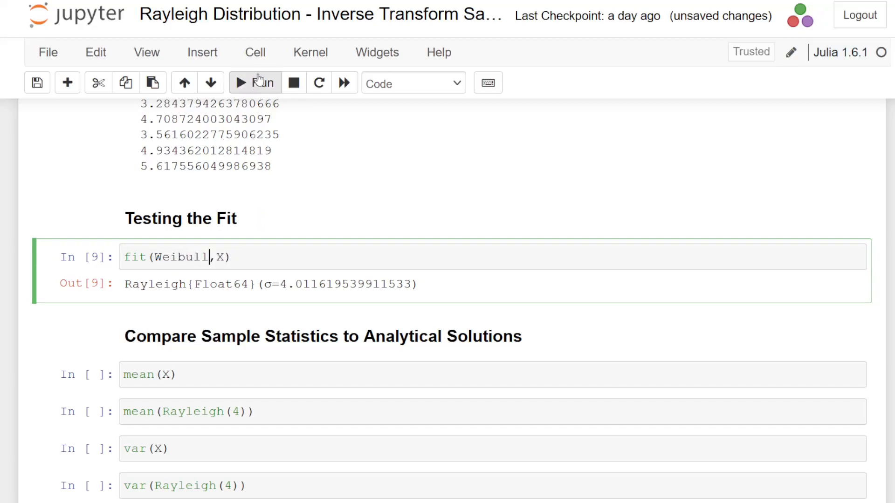
left_click(255, 83)
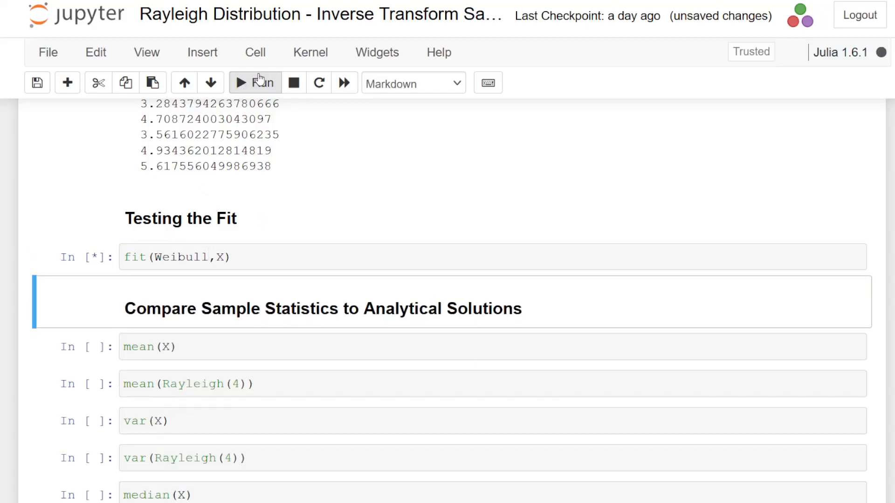
- Restore Rayleigh in the fit cell and rerun it, giving σ≈4.0116
left_click(255, 83)
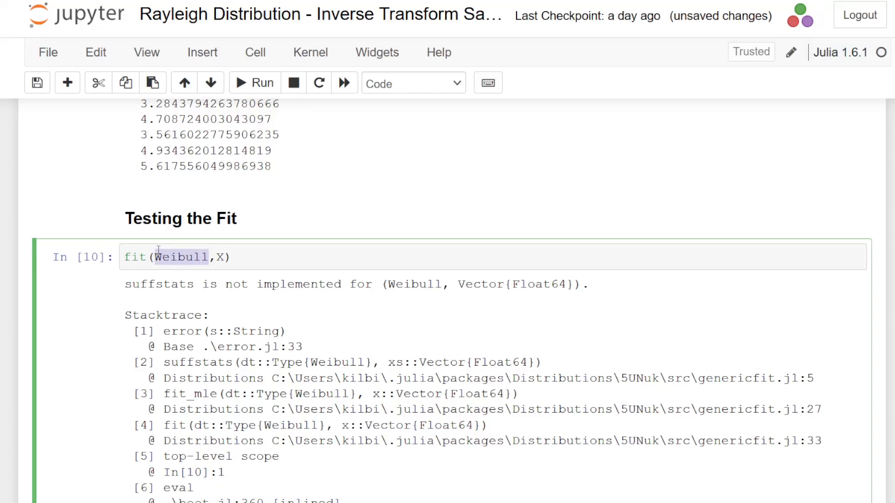
type("Rayleigh")
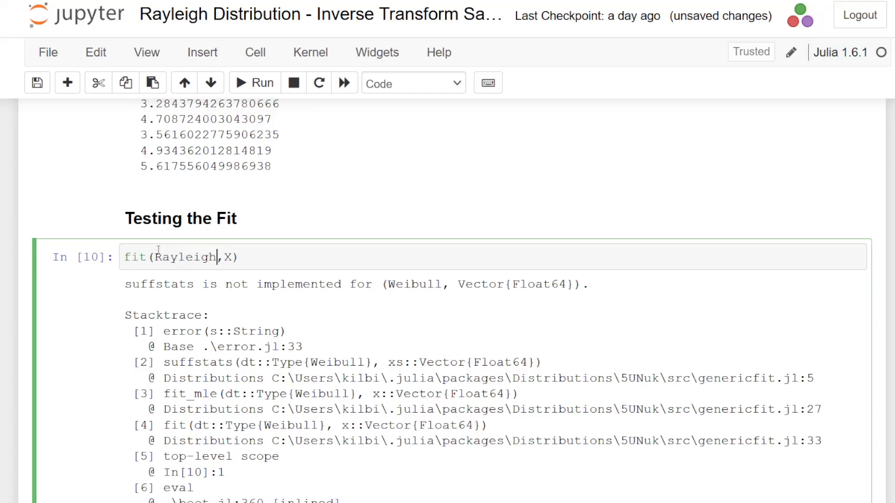
left_click(255, 83)
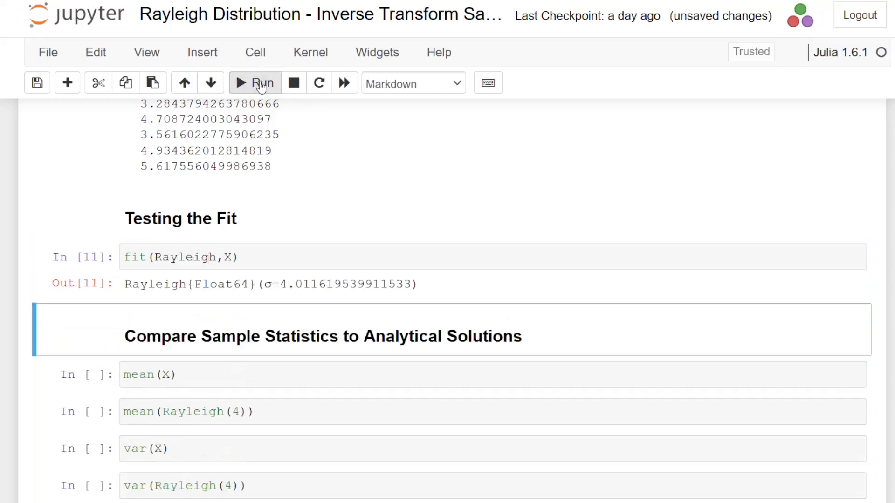
mouse_move(290, 201)
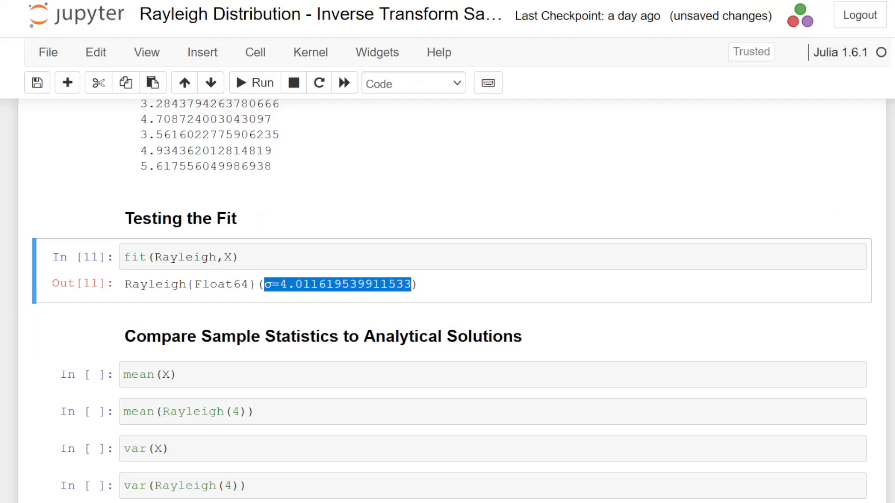
scroll("down", 3)
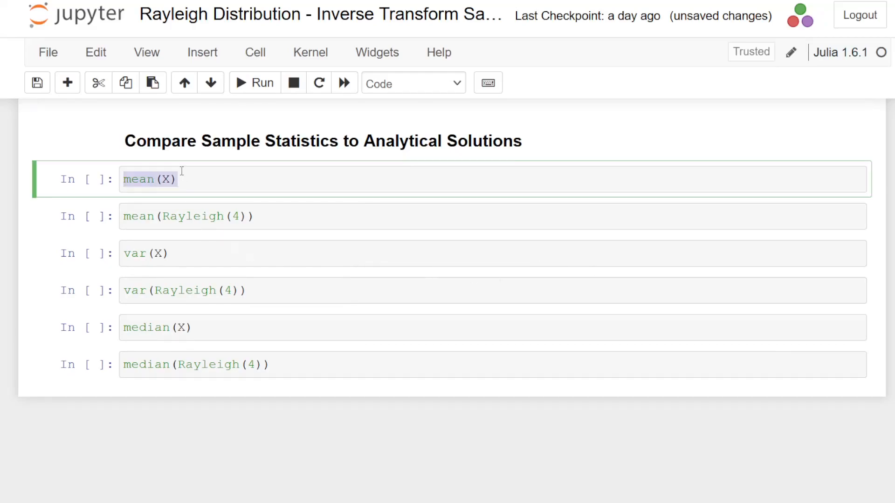
- Compute sample vs analytical mean (5.025 vs 5.013) and variance (6.933 vs 6.867) for X and Rayleigh(4)
left_click(255, 83)
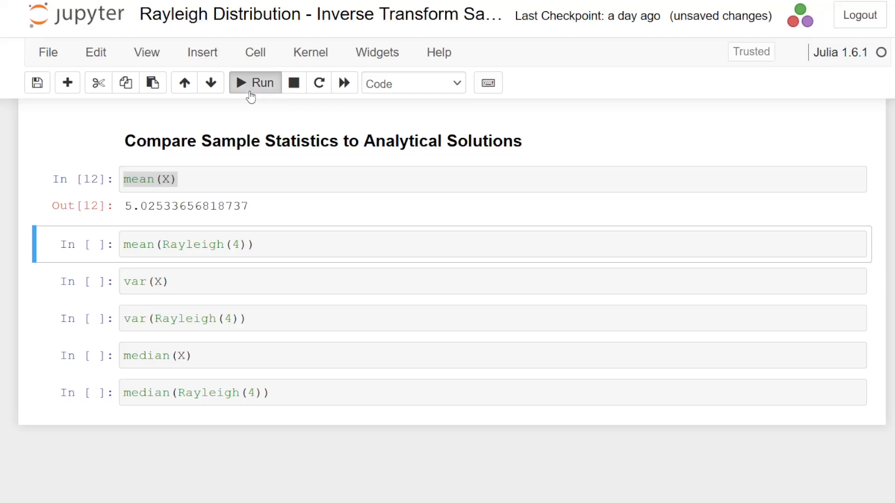
left_click(255, 83)
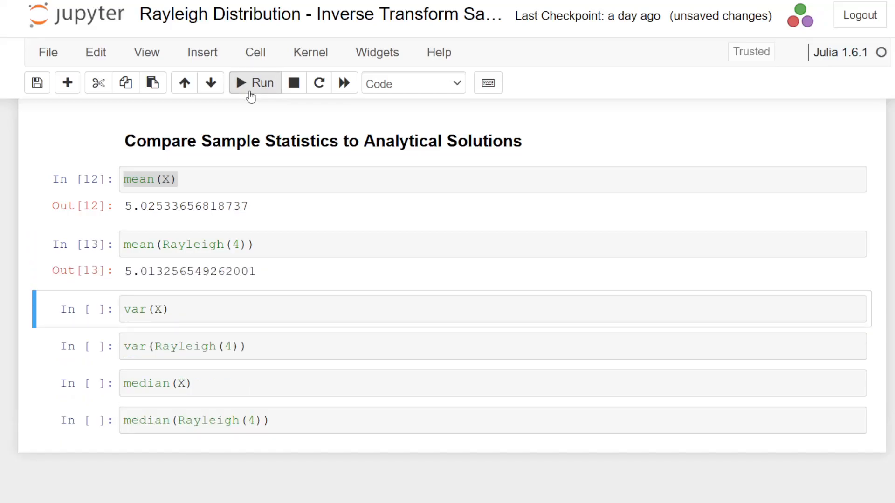
left_click(254, 83)
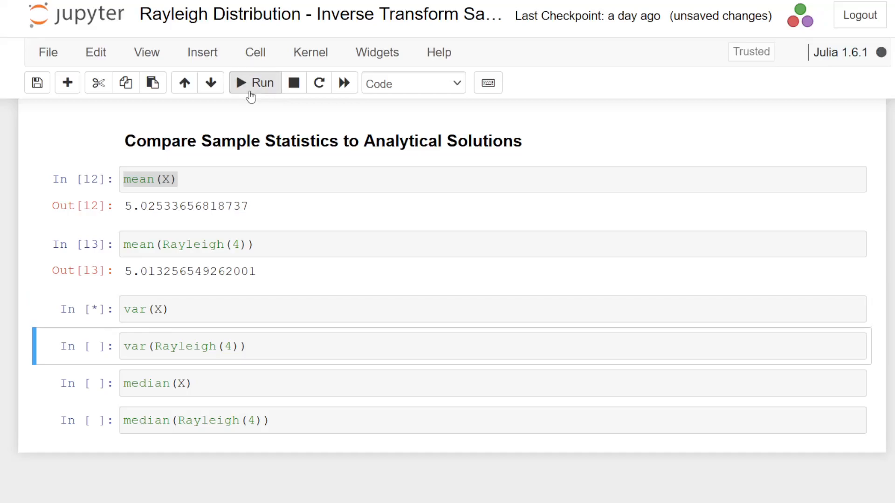
left_click(255, 83)
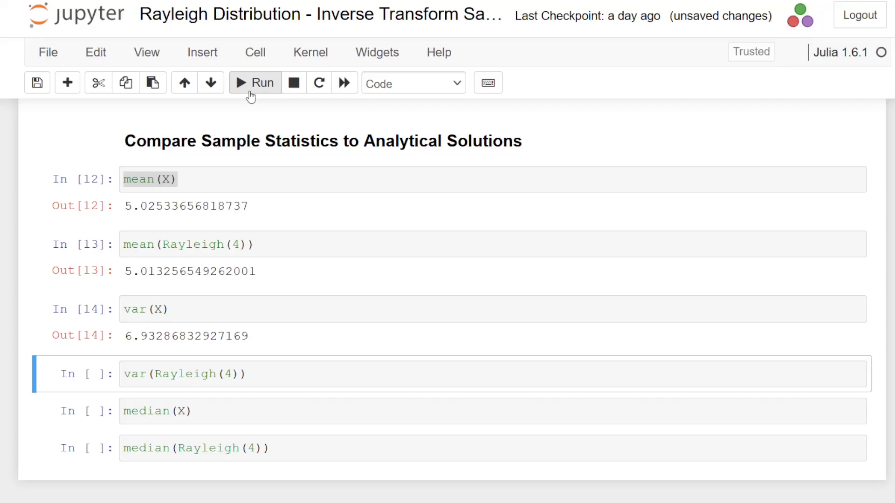
left_click(254, 83)
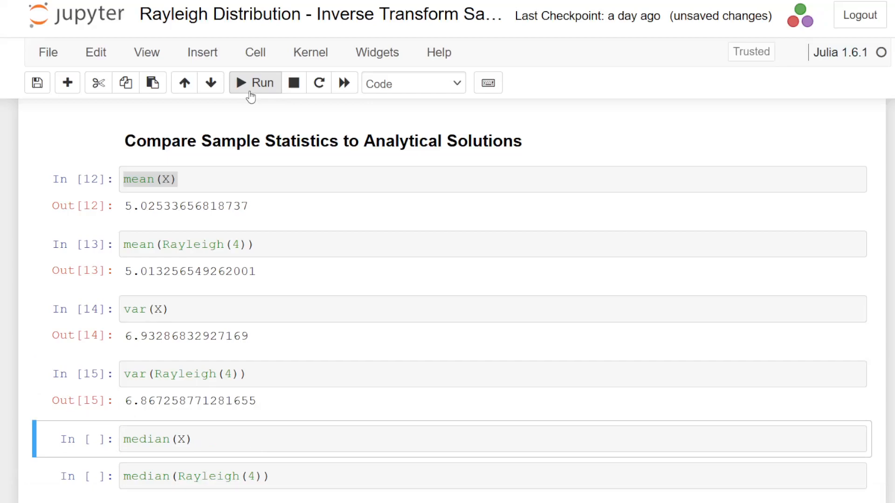
- Compute the sample median of X (≈4.708) and the analytical median of Rayleigh(4)
left_click(255, 83)
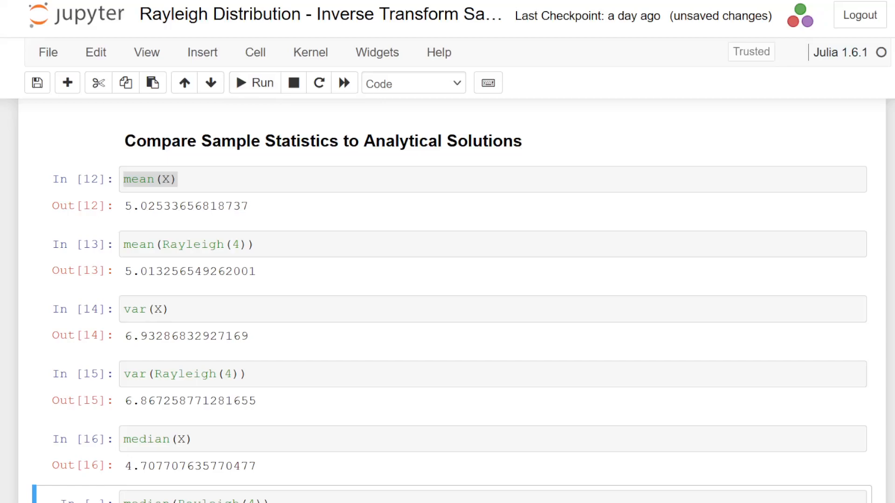
scroll("down", 3)
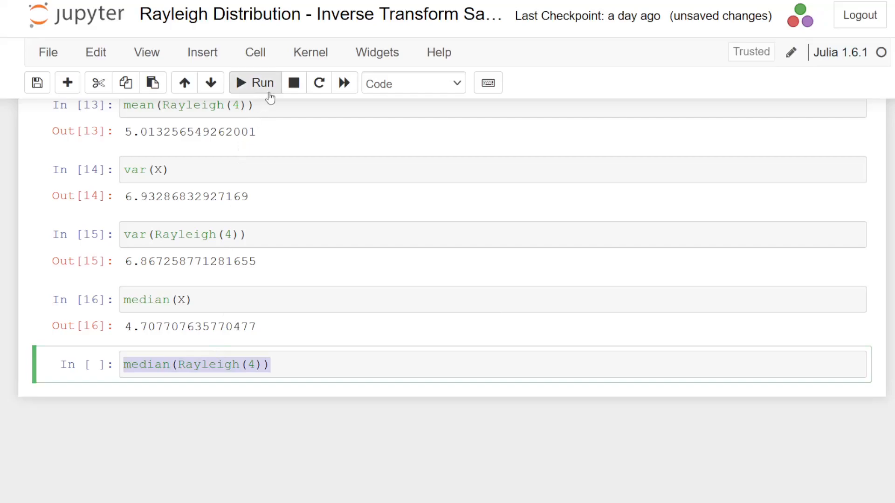
left_click(254, 83)
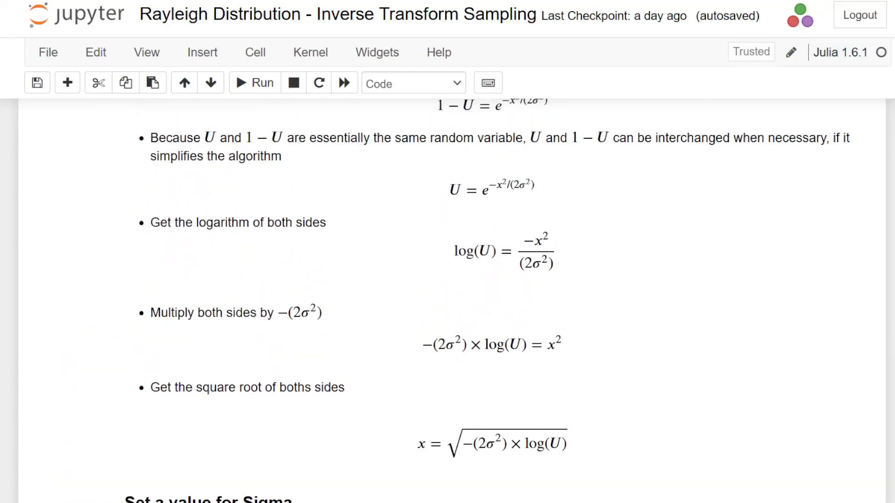
scroll("down", 3)
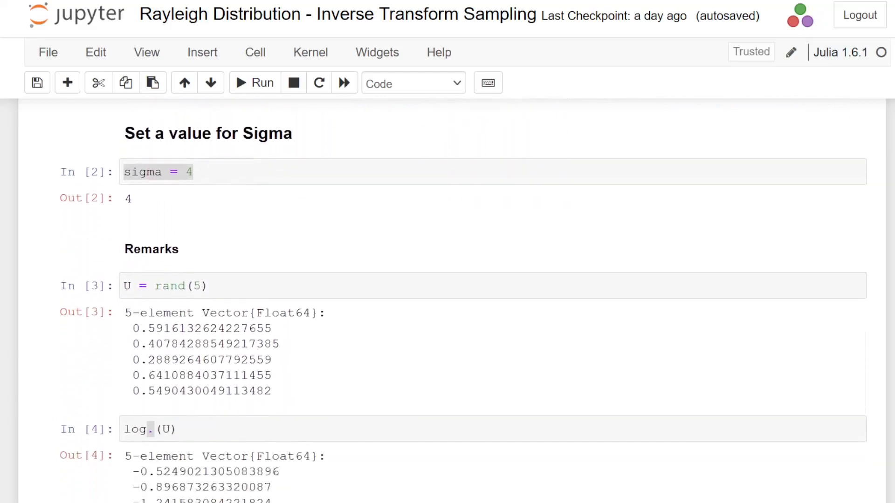
scroll("down", 3)
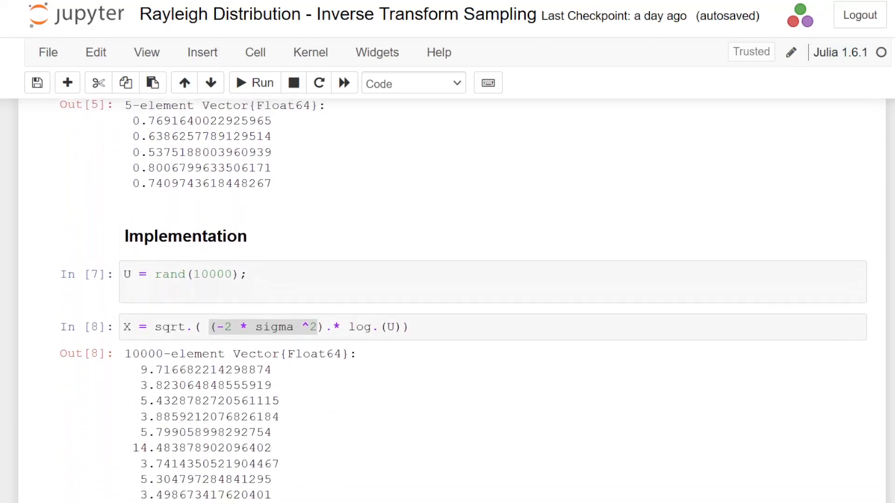
scroll("down", 3)
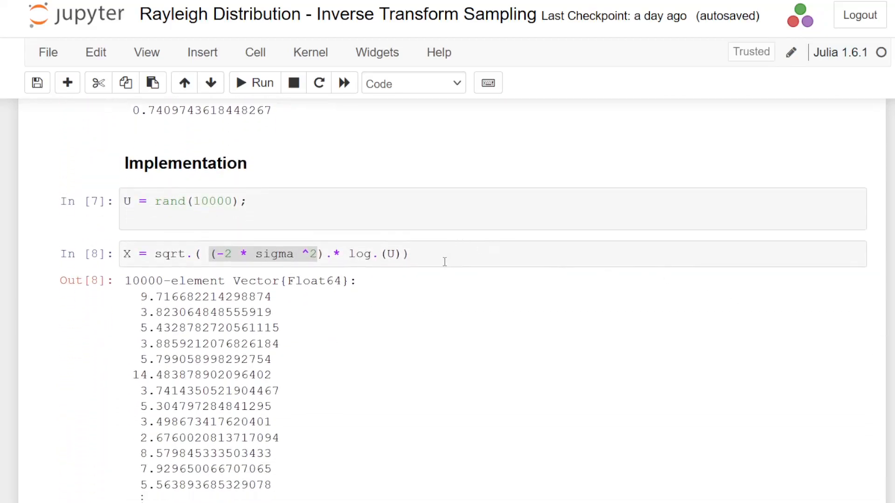
left_click(257, 253)
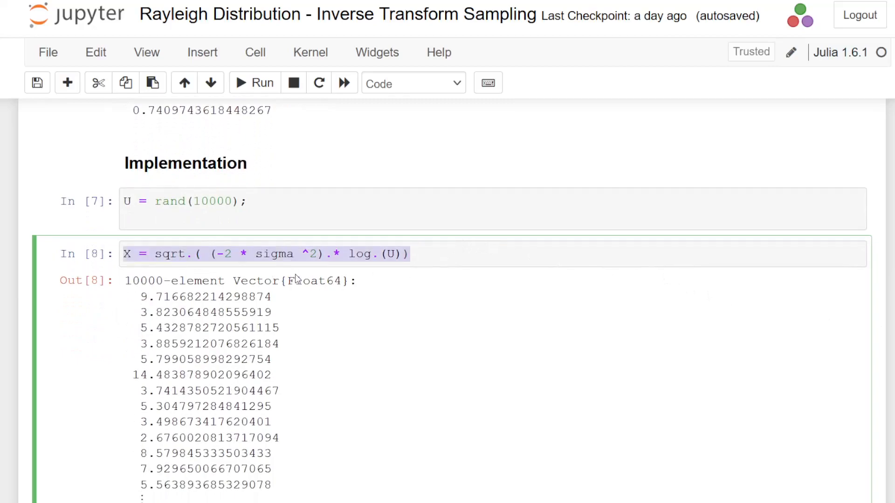